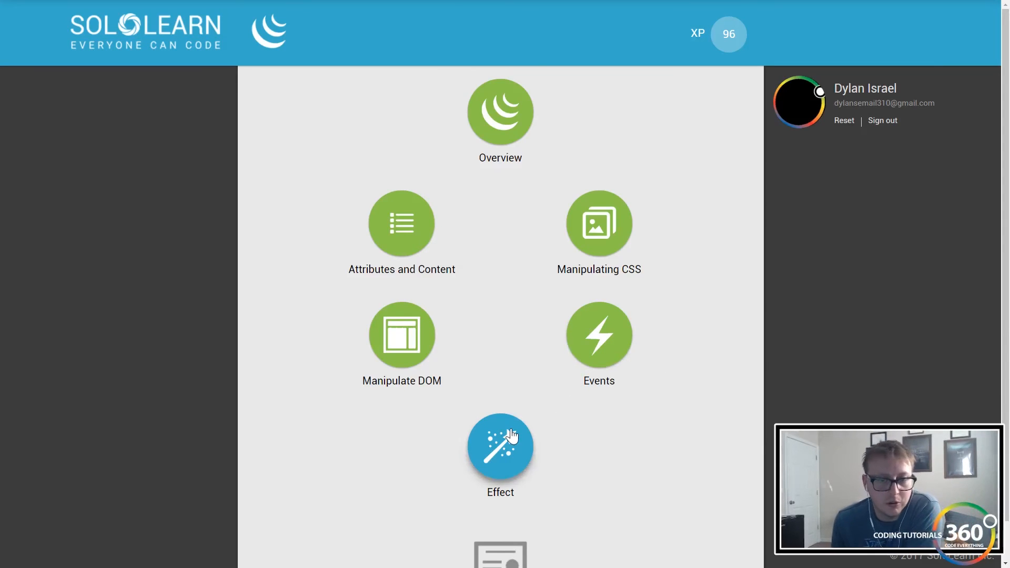
Read the Effect module's Show/Hide page and answer the toggle() speed question with 'milliseconds'
{"action": "left_click", "coordinate": [500, 446]}
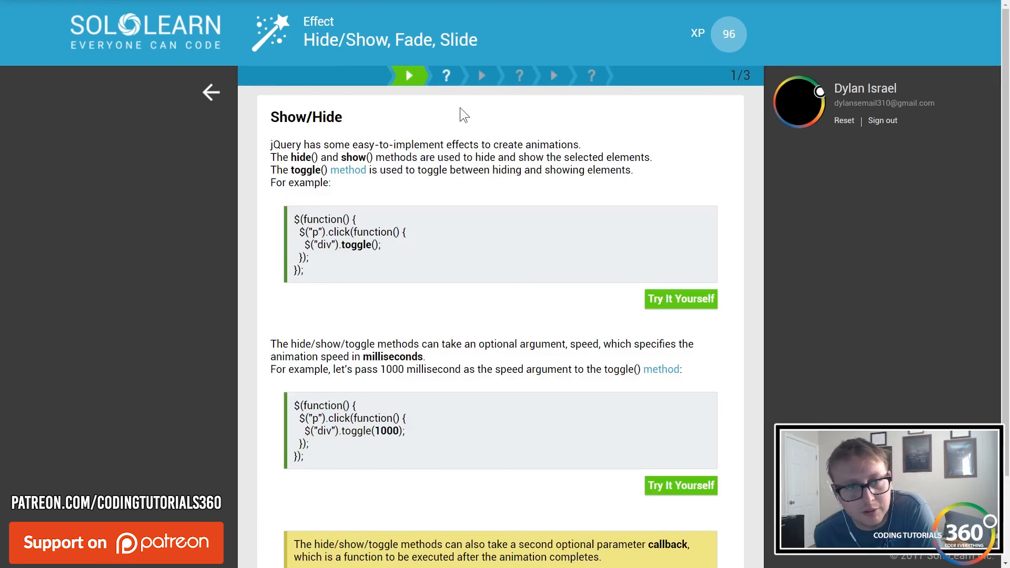
{"action": "mouse_move", "coordinate": [472, 242]}
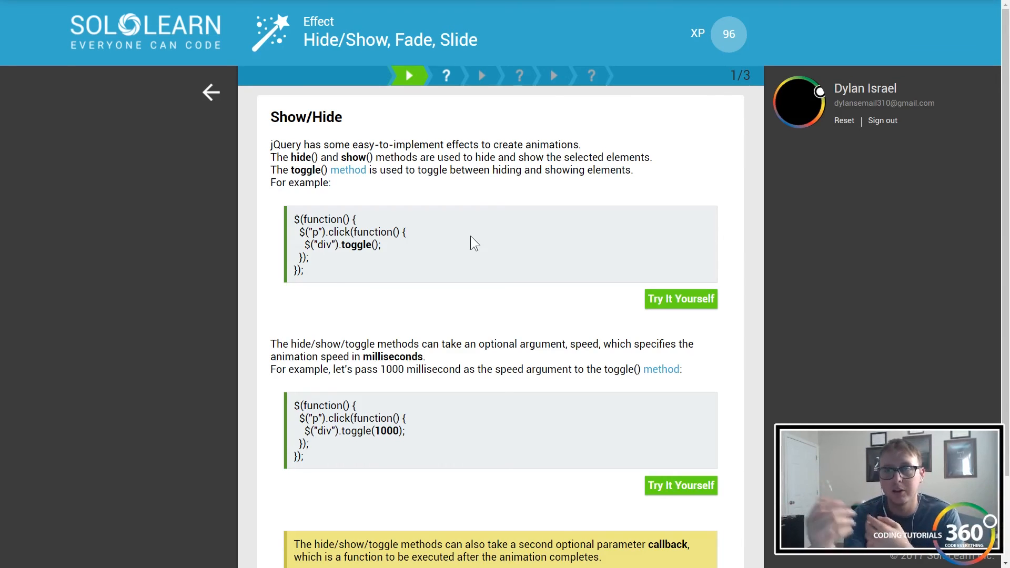
{"action": "mouse_move", "coordinate": [425, 240]}
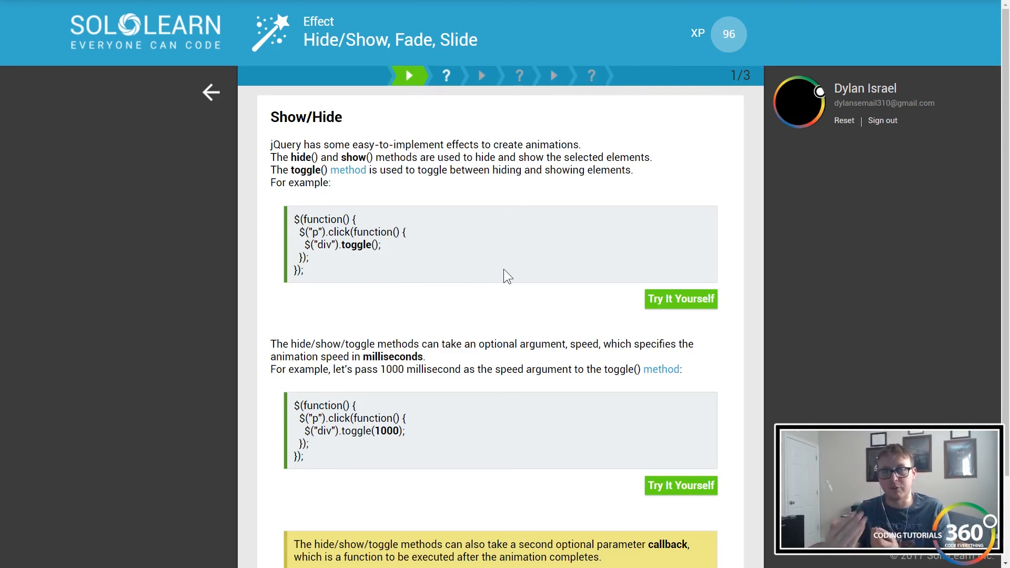
{"action": "scroll", "scroll_direction": "down", "scroll_amount": 3}
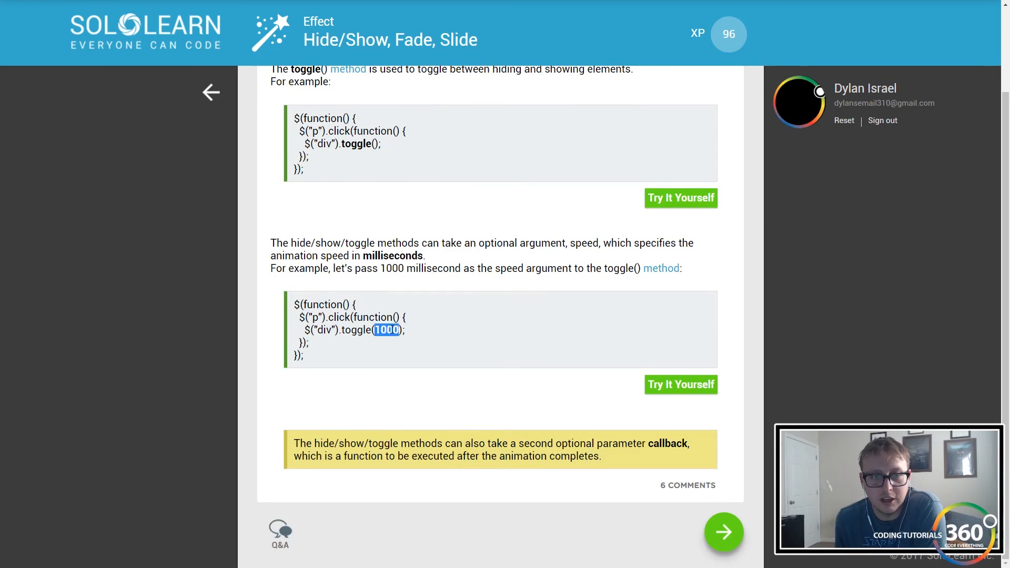
{"action": "mouse_move", "coordinate": [578, 265]}
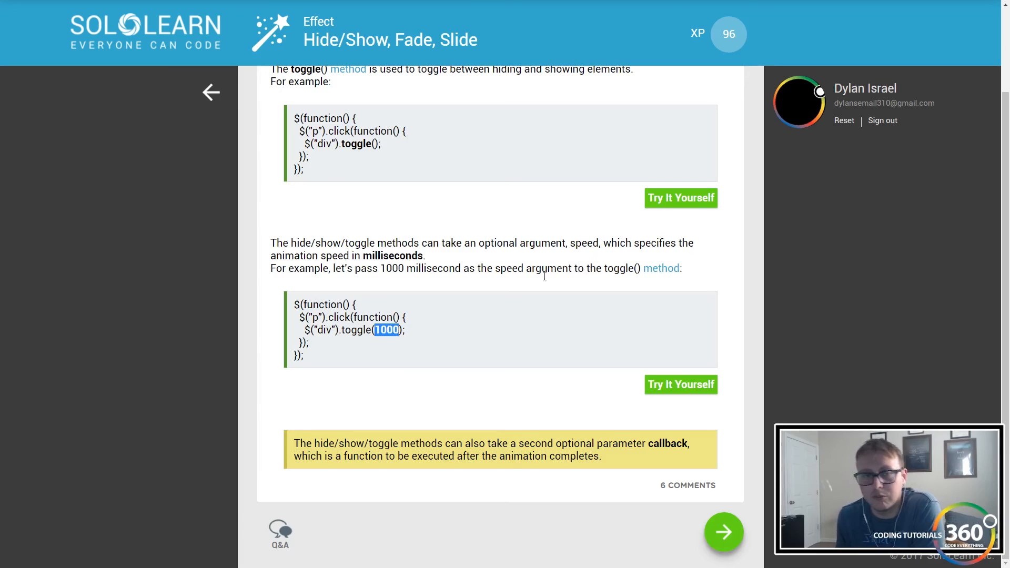
{"action": "mouse_move", "coordinate": [655, 426]}
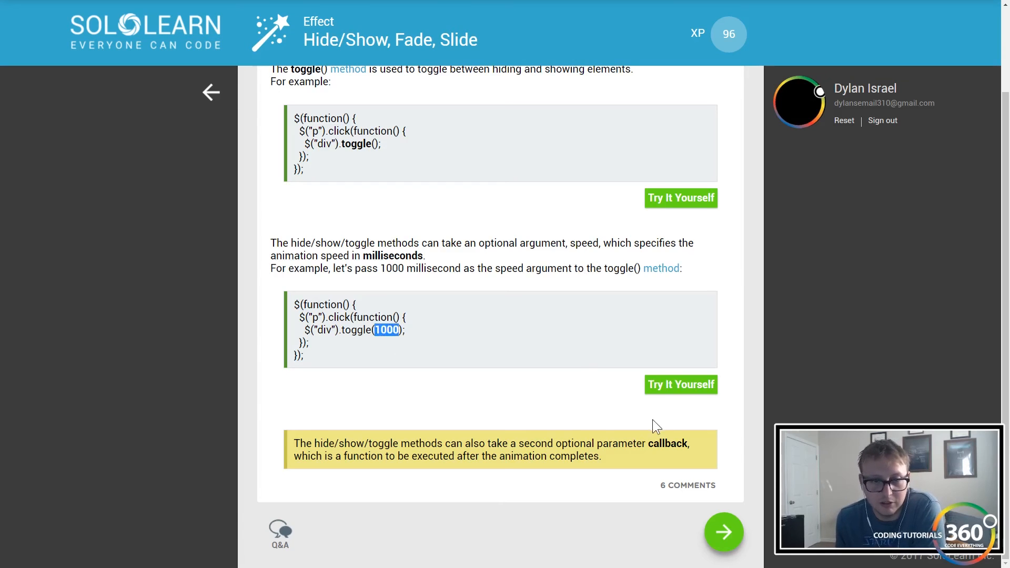
{"action": "left_click", "coordinate": [724, 531]}
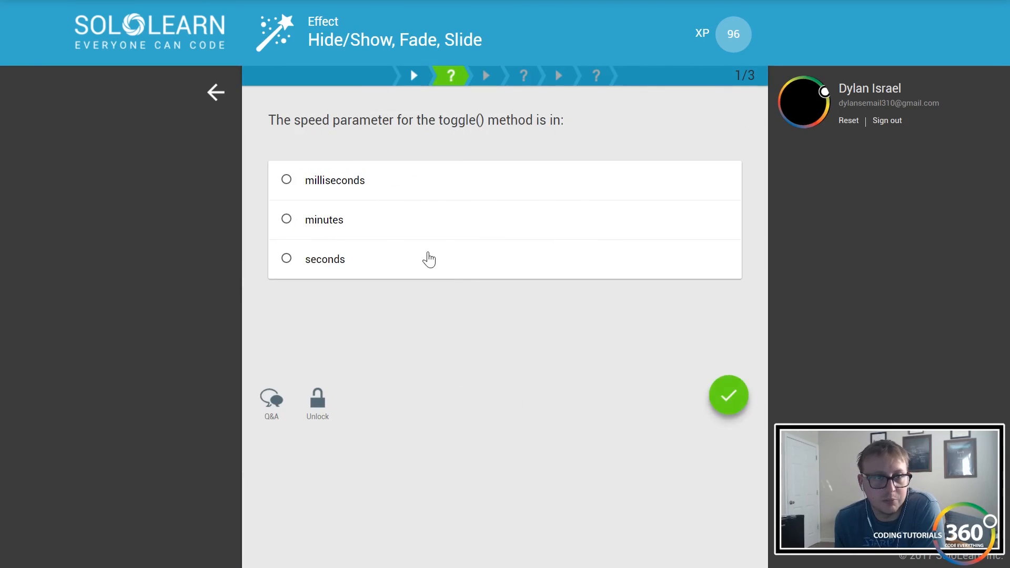
{"action": "left_click", "coordinate": [287, 180]}
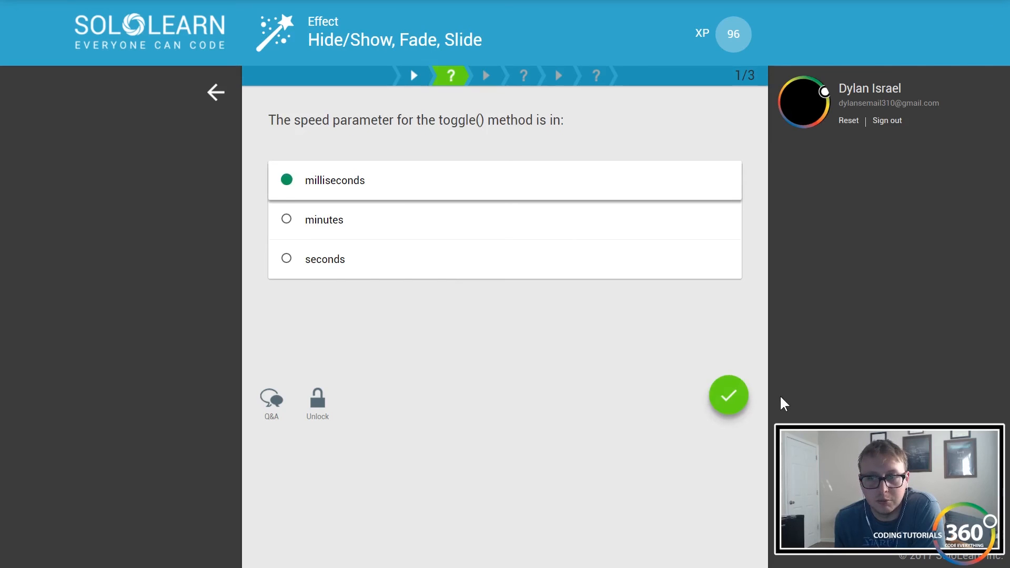
Submit the toggle() answer, read Fade In/Out, and fill the fadeTo blanks with 2000 and 0.6
{"action": "left_click", "coordinate": [728, 395]}
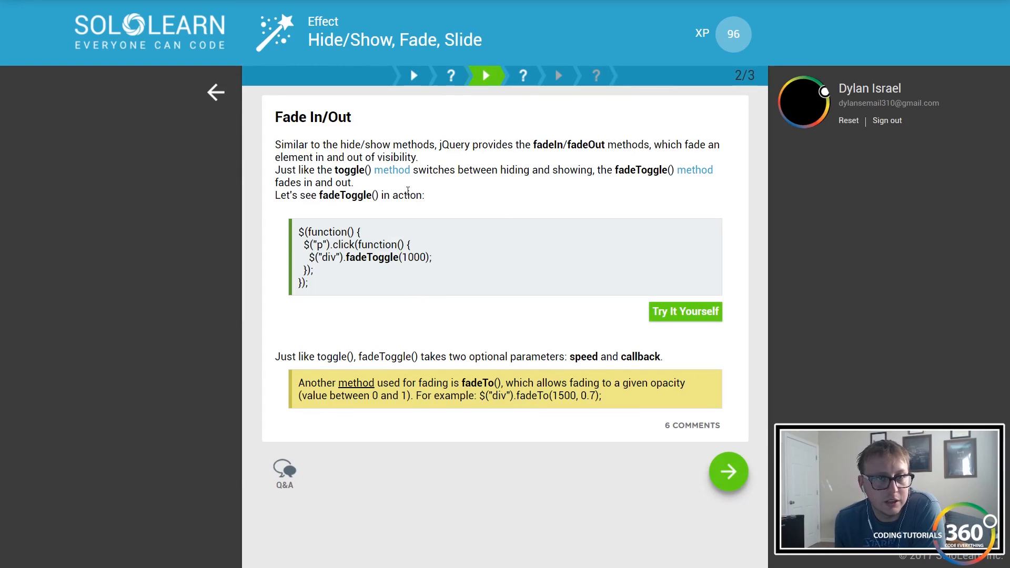
{"action": "left_click_drag", "start_coordinate": [533, 144], "coordinate": [591, 144]}
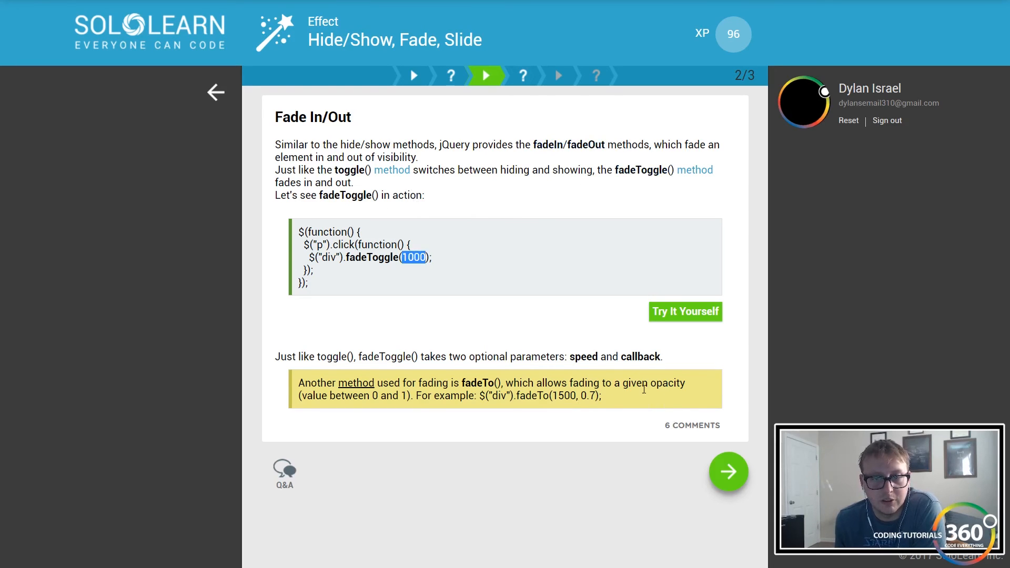
{"action": "left_click", "coordinate": [728, 471]}
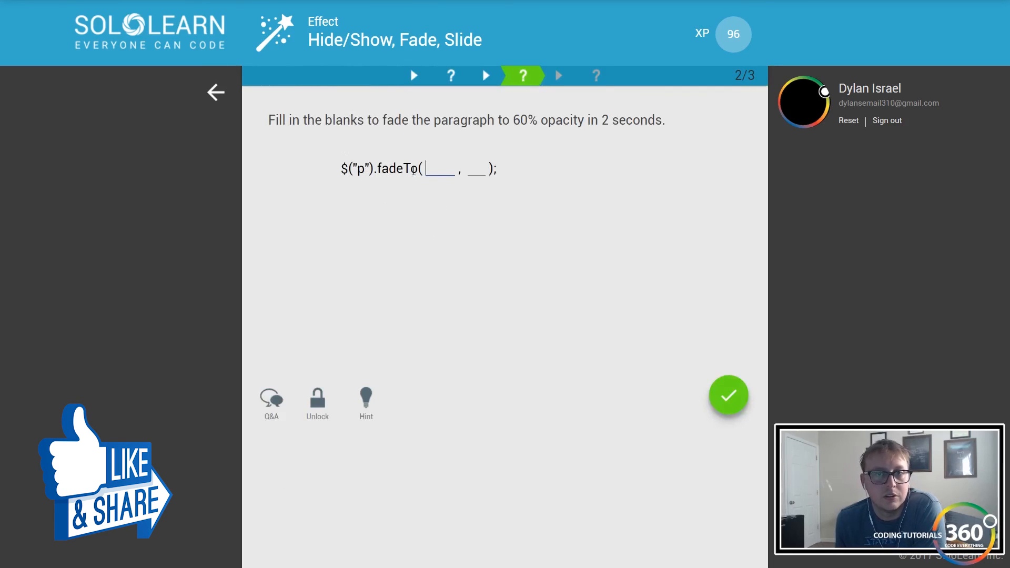
{"action": "type", "text": "2"}
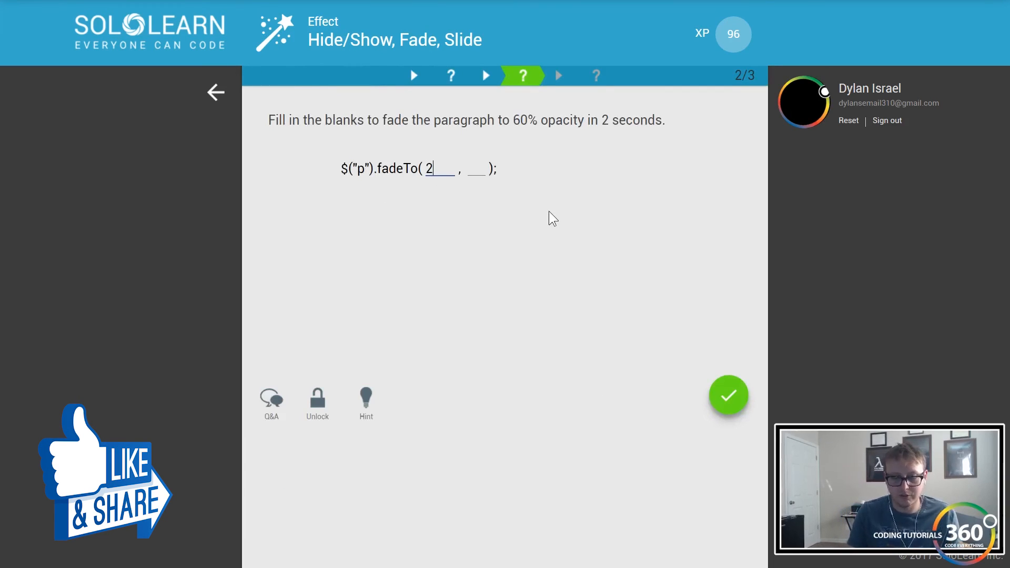
{"action": "type", "text": "000"}
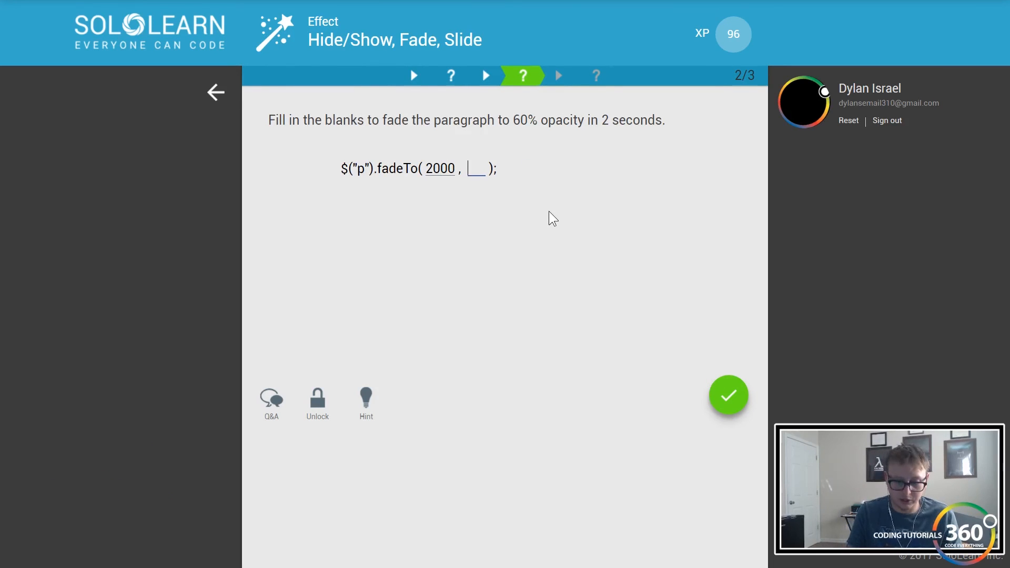
{"action": "type", "text": ".6"}
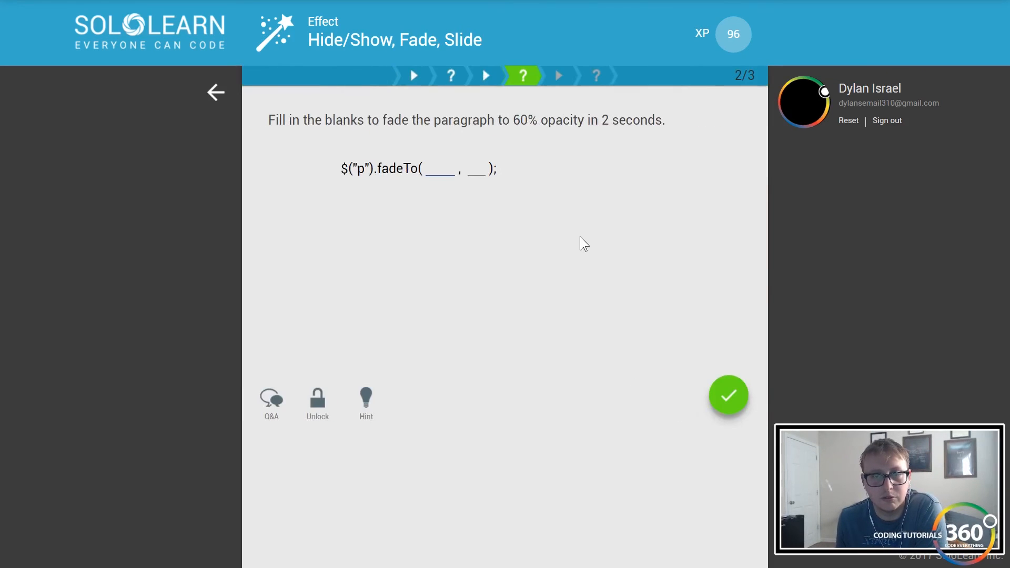
Review the Fade In/Out page and re-enter 2000 and 0.6 in the fadeTo blanks
{"action": "left_click", "coordinate": [486, 76]}
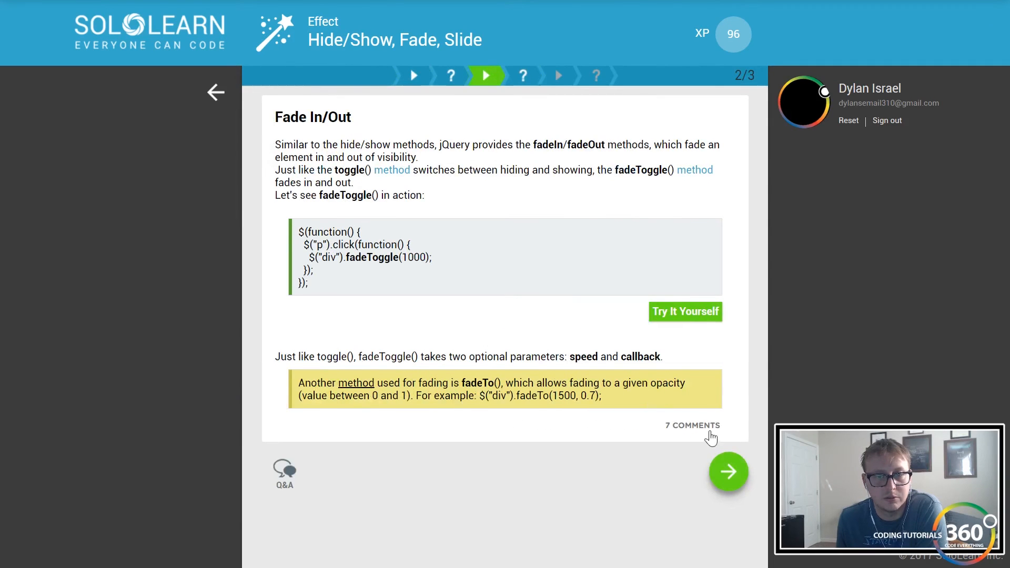
{"action": "left_click", "coordinate": [728, 471]}
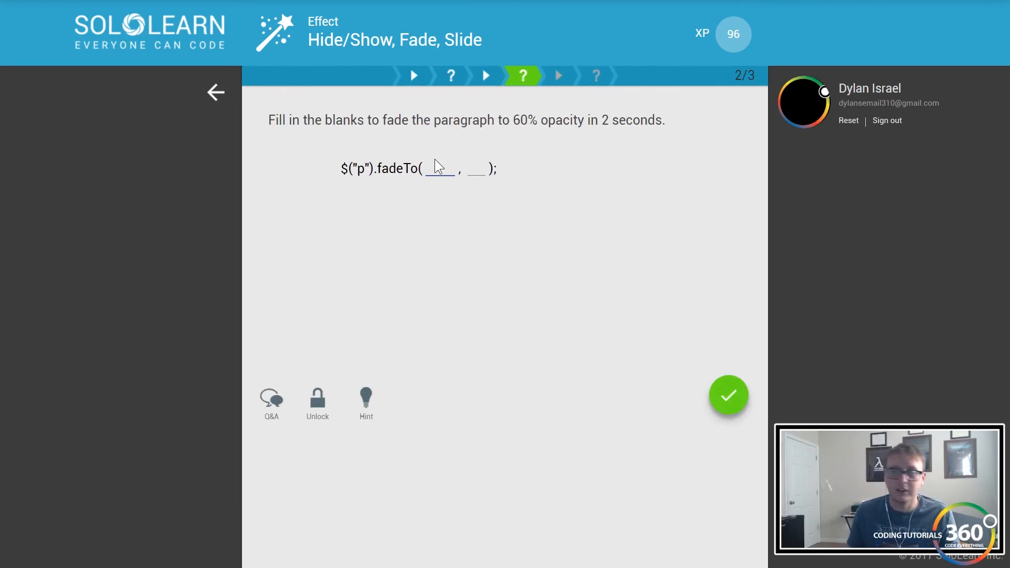
{"action": "type", "text": "2000"}
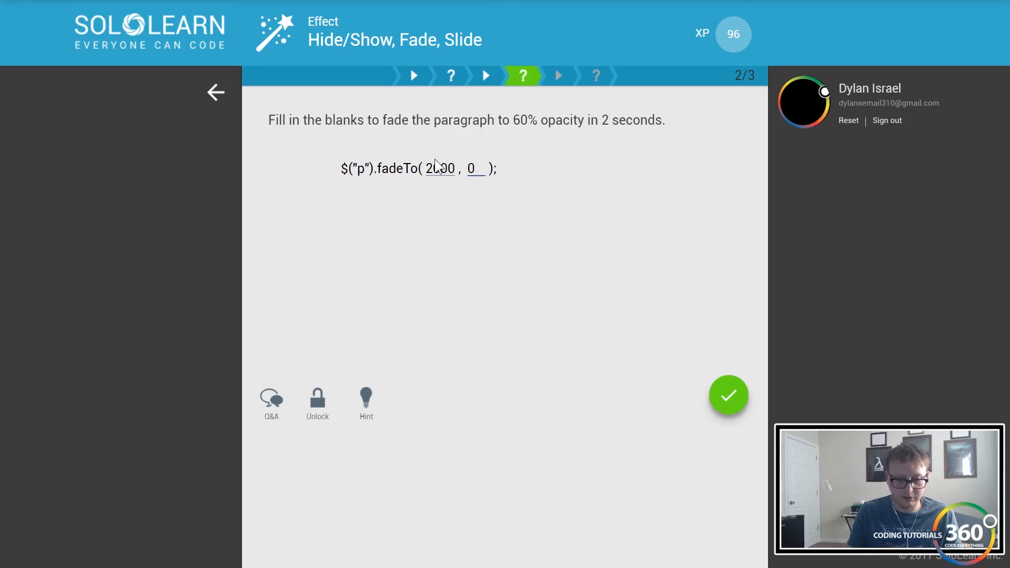
{"action": "type", "text": ".6"}
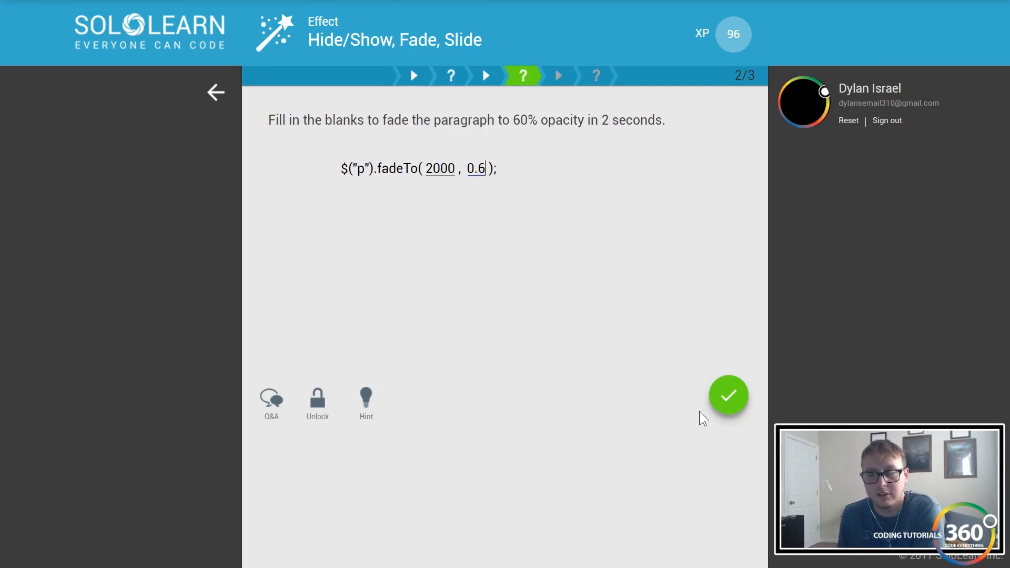
Submit the fadeTo answer and answer the slideDown fill-in with click and 3000, reaching 100 XP
{"action": "left_click", "coordinate": [728, 395]}
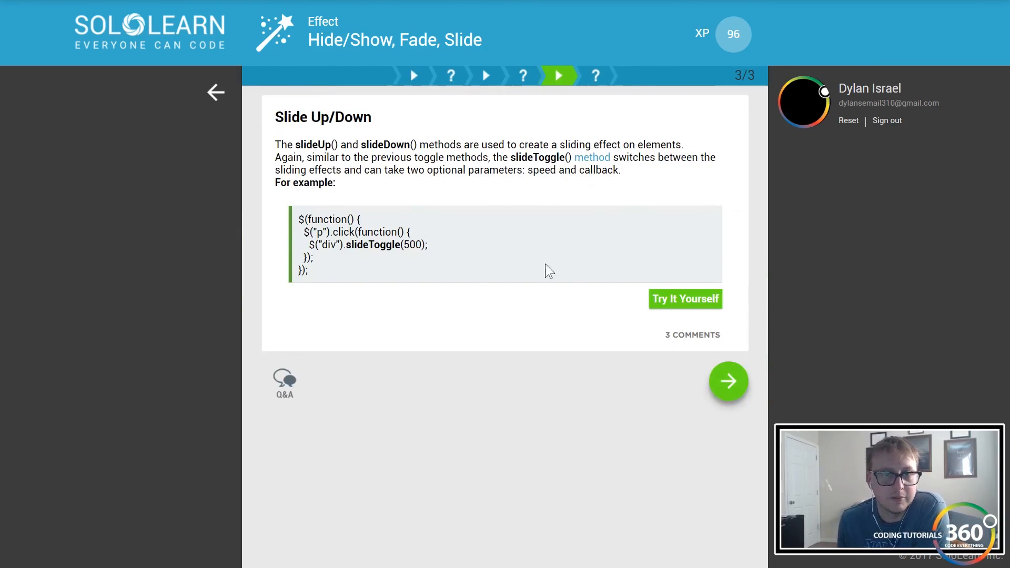
{"action": "mouse_move", "coordinate": [443, 265]}
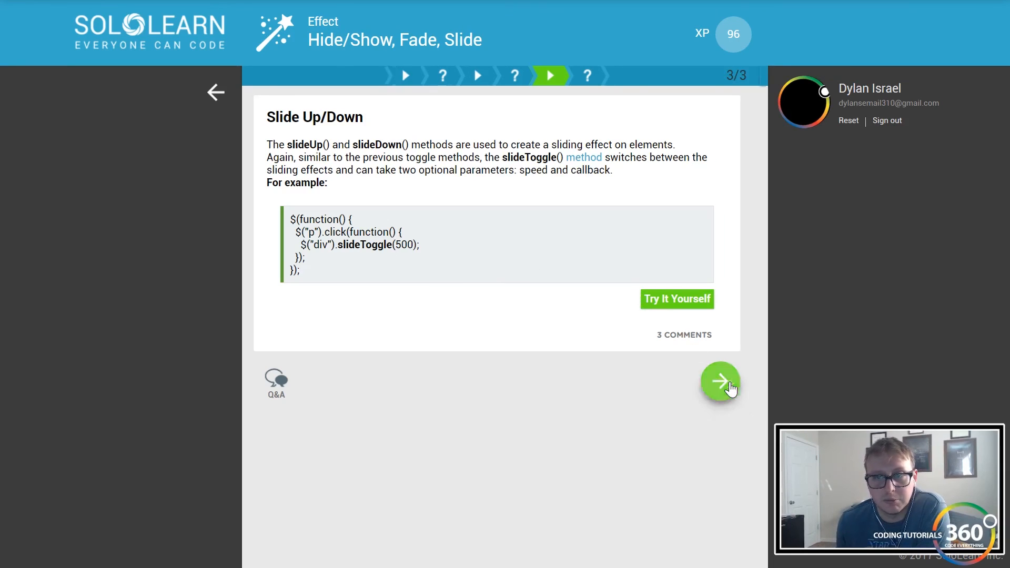
{"action": "left_click", "coordinate": [719, 382]}
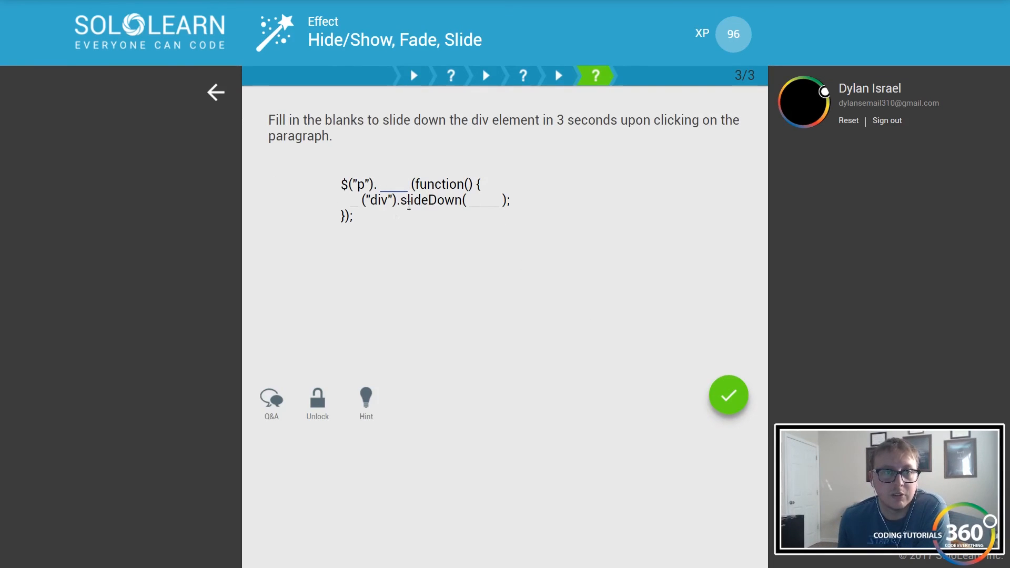
{"action": "mouse_move", "coordinate": [408, 198]}
{"action": "type", "text": "click"}
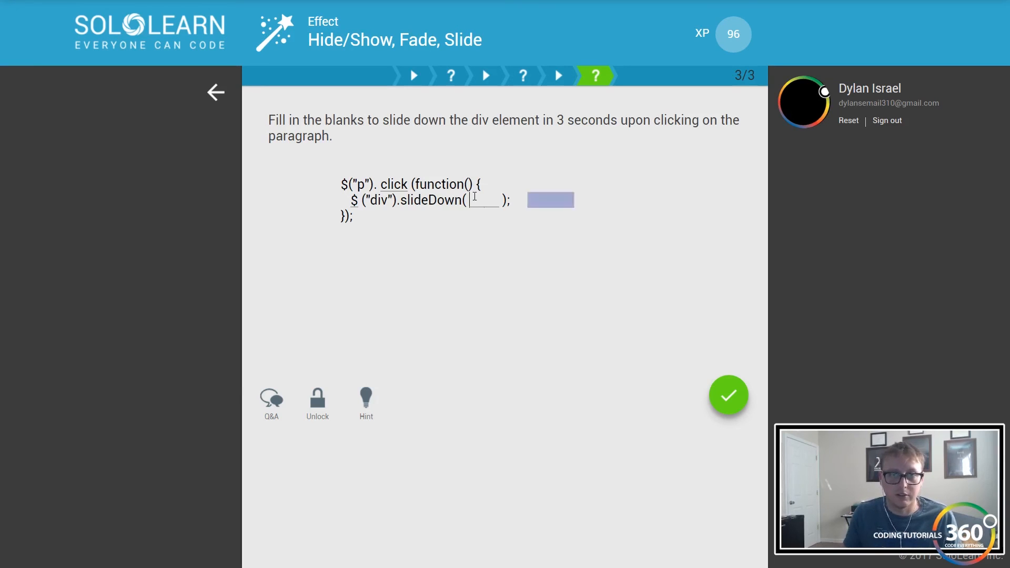
{"action": "type", "text": "3000"}
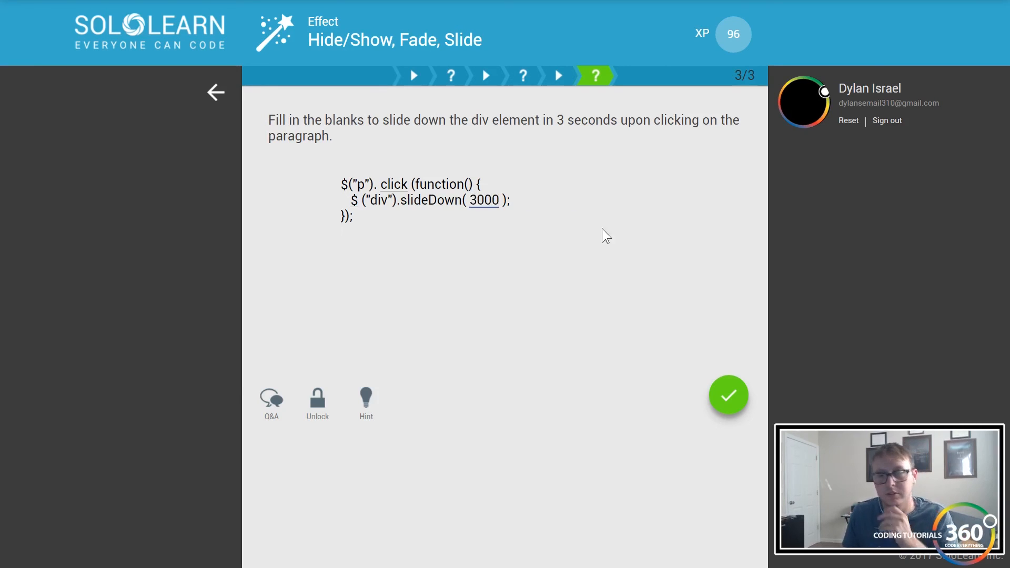
{"action": "left_click", "coordinate": [728, 395]}
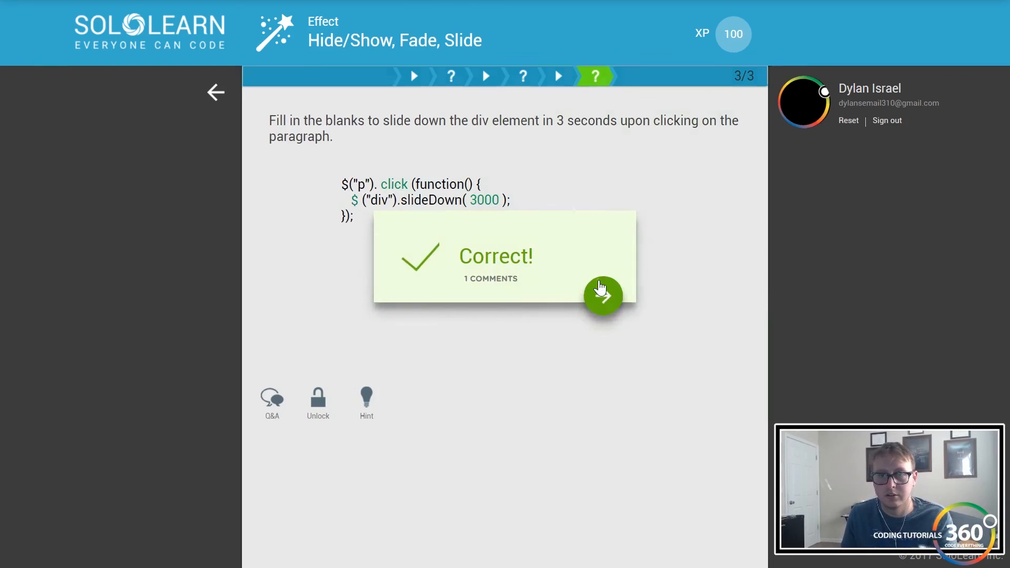
Continue from the Correct! popup to the animate() lesson's first page
{"action": "left_click", "coordinate": [603, 296]}
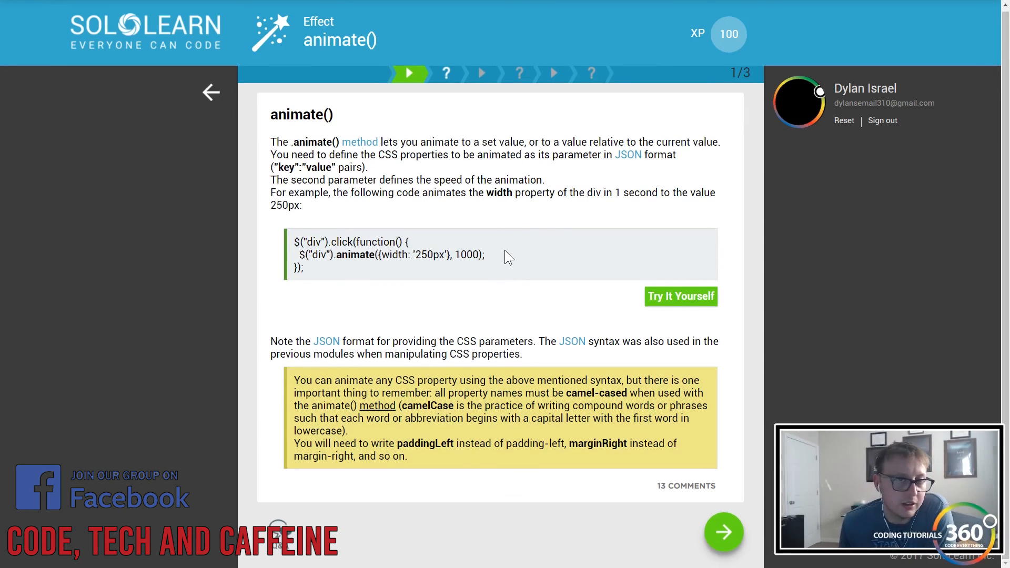
{"action": "mouse_move", "coordinate": [544, 177]}
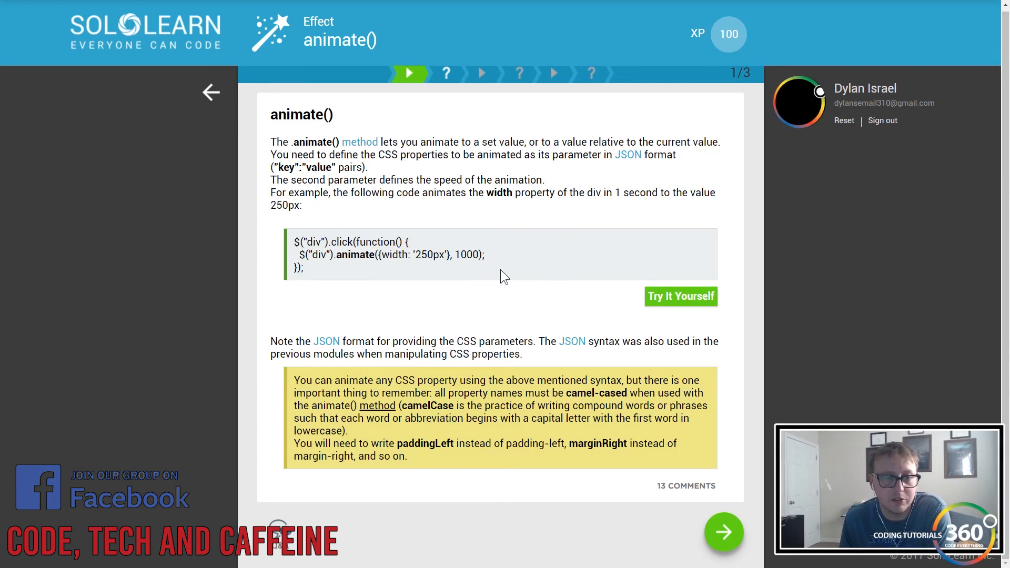
{"action": "left_click_drag", "start_coordinate": [372, 254], "coordinate": [485, 254]}
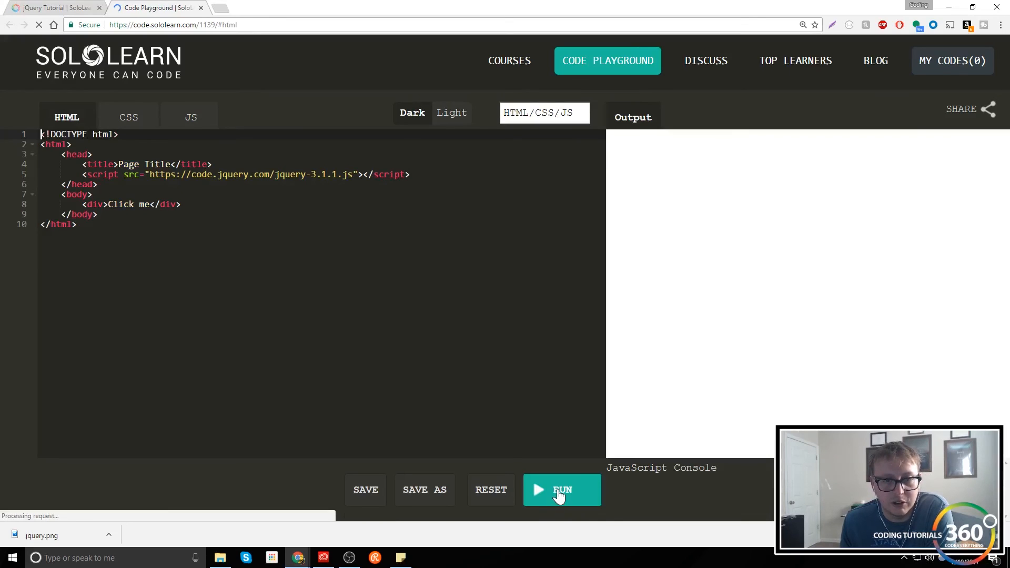
Run the animate() demo, view its JavaScript, and return to the lesson page
{"action": "left_click", "coordinate": [562, 489]}
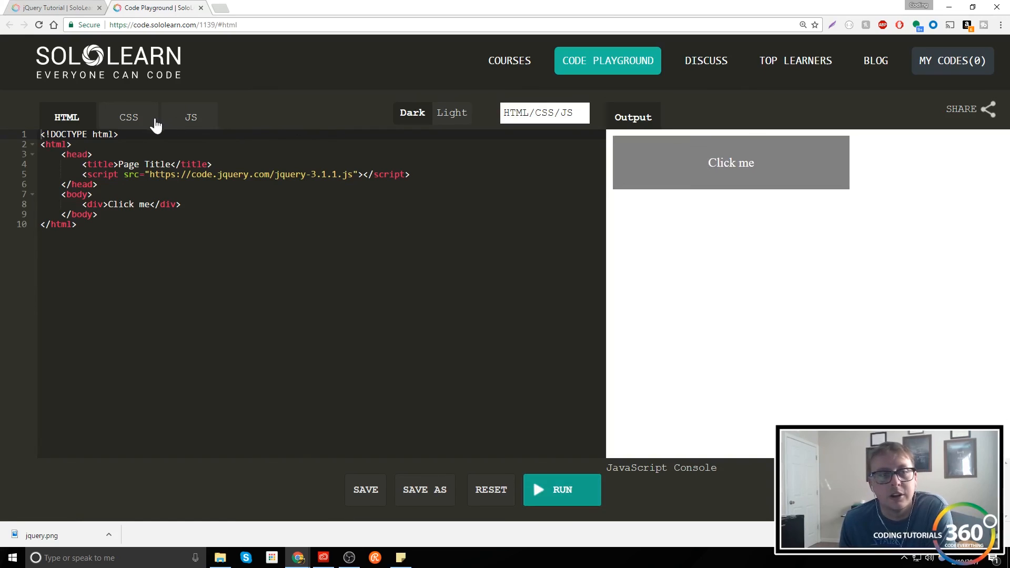
{"action": "left_click", "coordinate": [190, 116]}
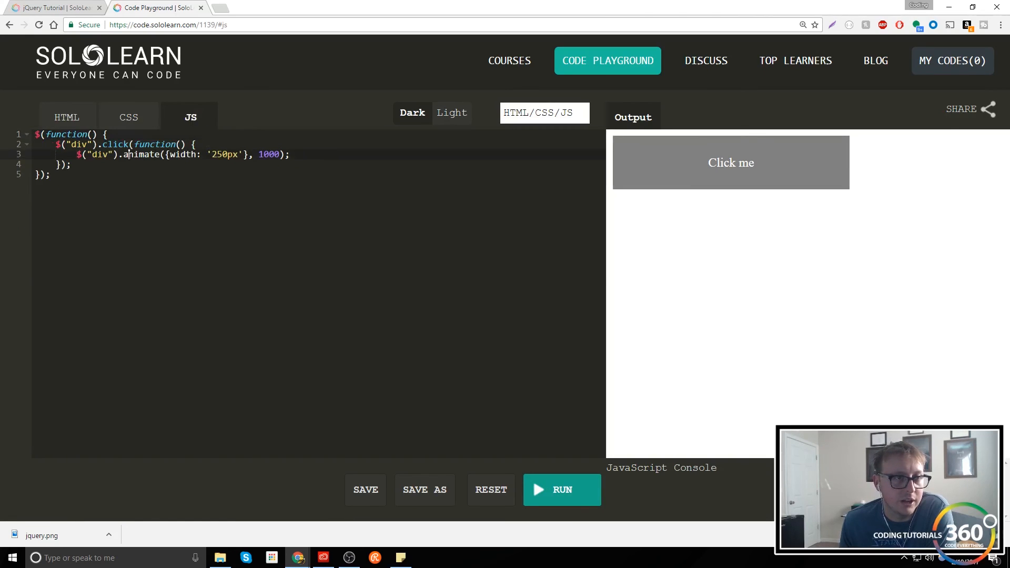
{"action": "double_click", "coordinate": [268, 154]}
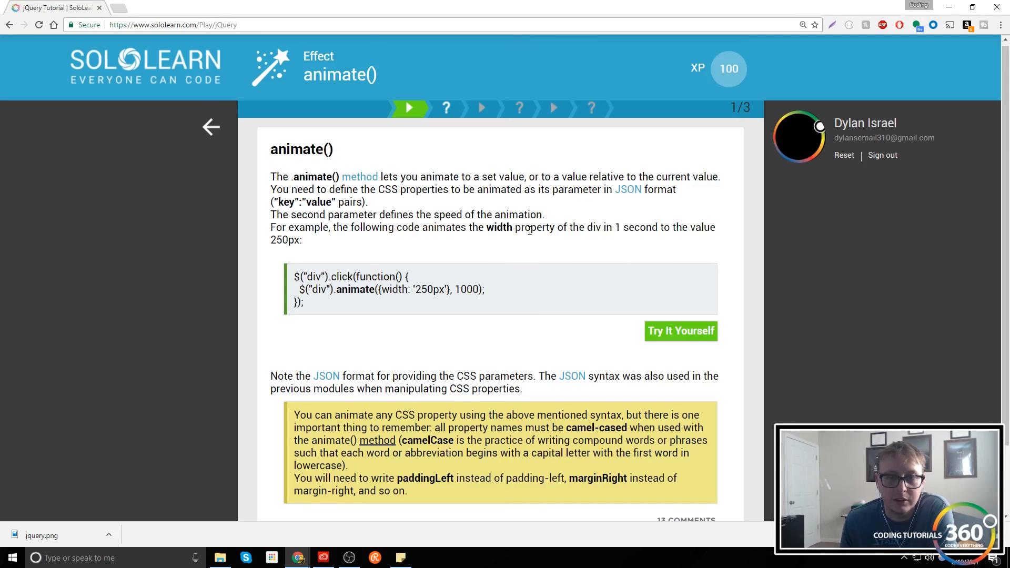
Go full screen and answer the camelCase question with paddingLeft
{"action": "left_click", "coordinate": [446, 109]}
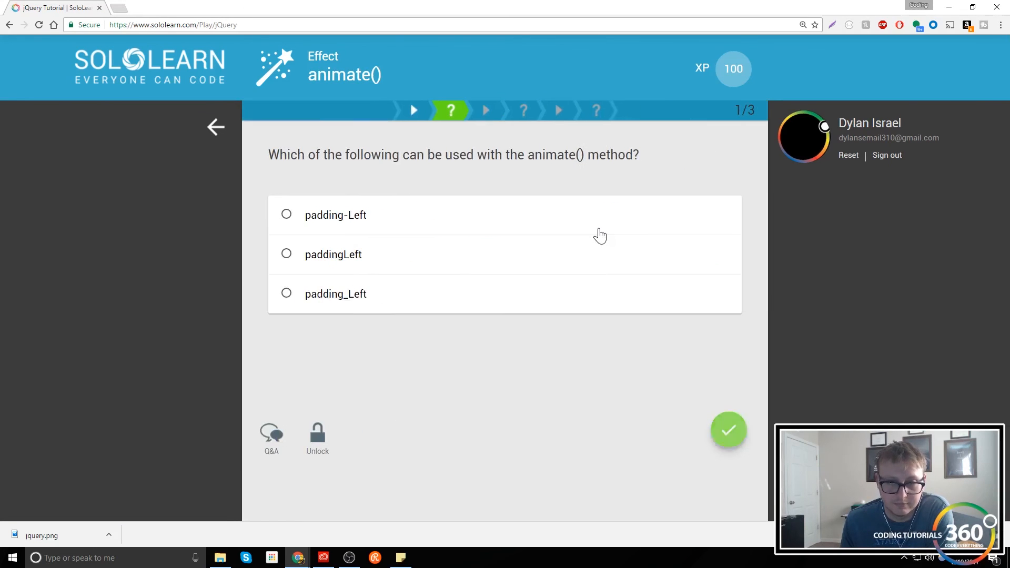
{"action": "key", "text": "F11"}
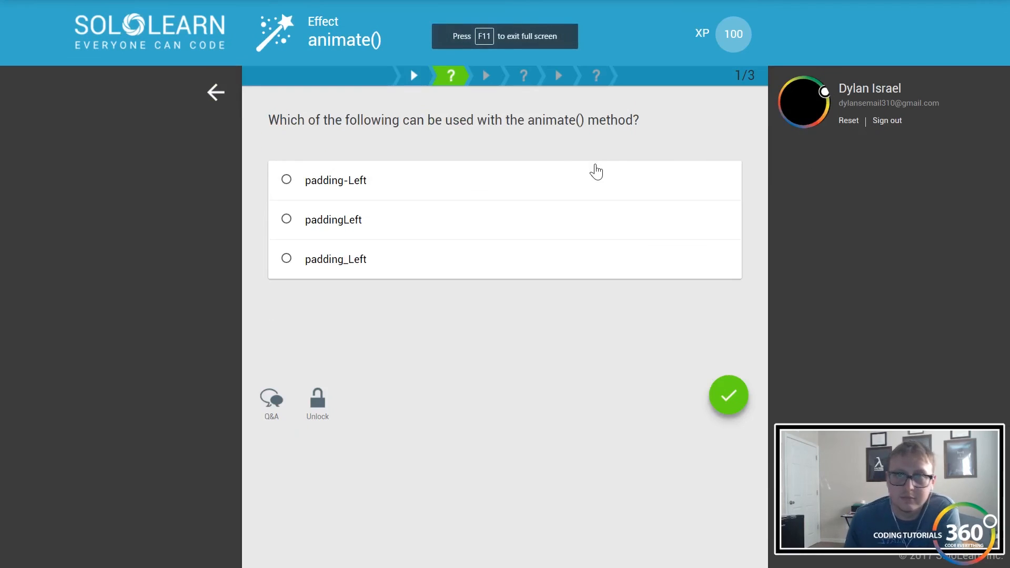
{"action": "mouse_move", "coordinate": [577, 224]}
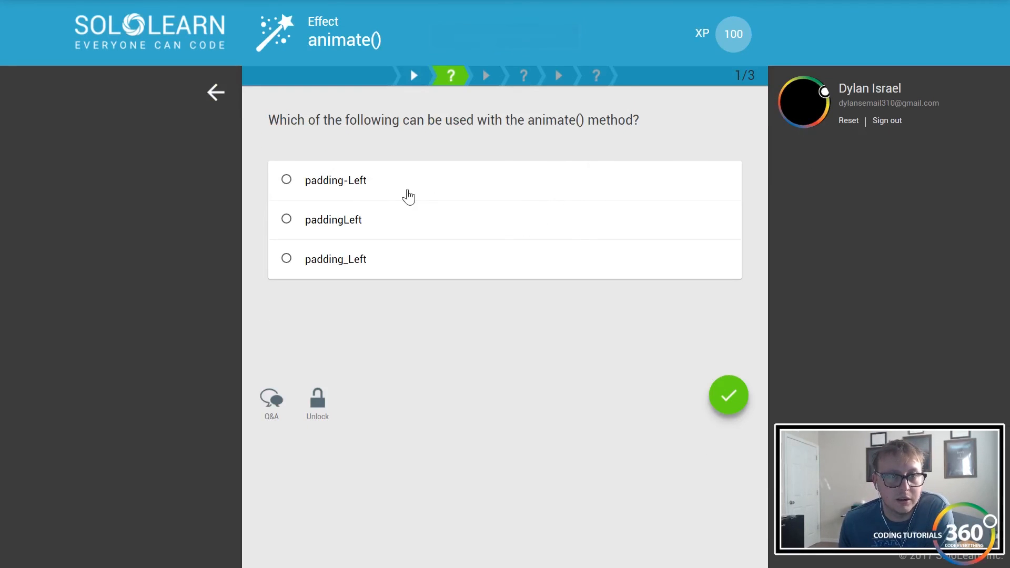
{"action": "mouse_move", "coordinate": [425, 74]}
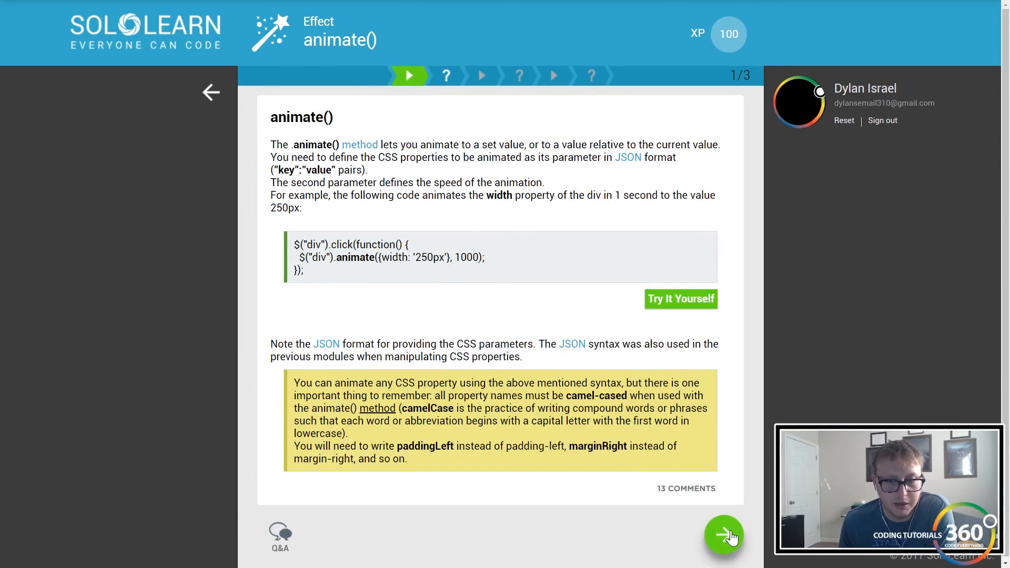
{"action": "left_click", "coordinate": [724, 534]}
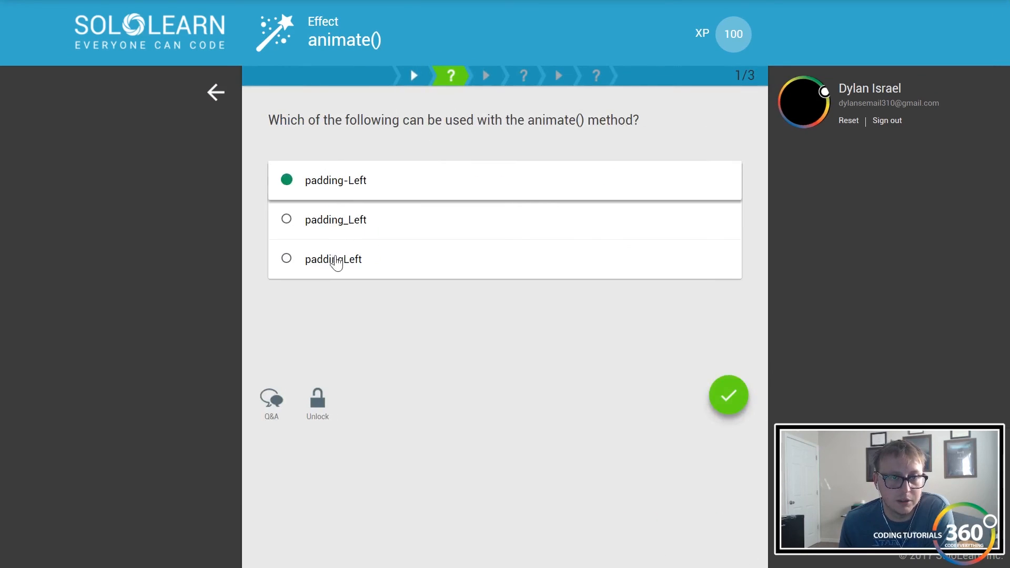
{"action": "left_click", "coordinate": [728, 395]}
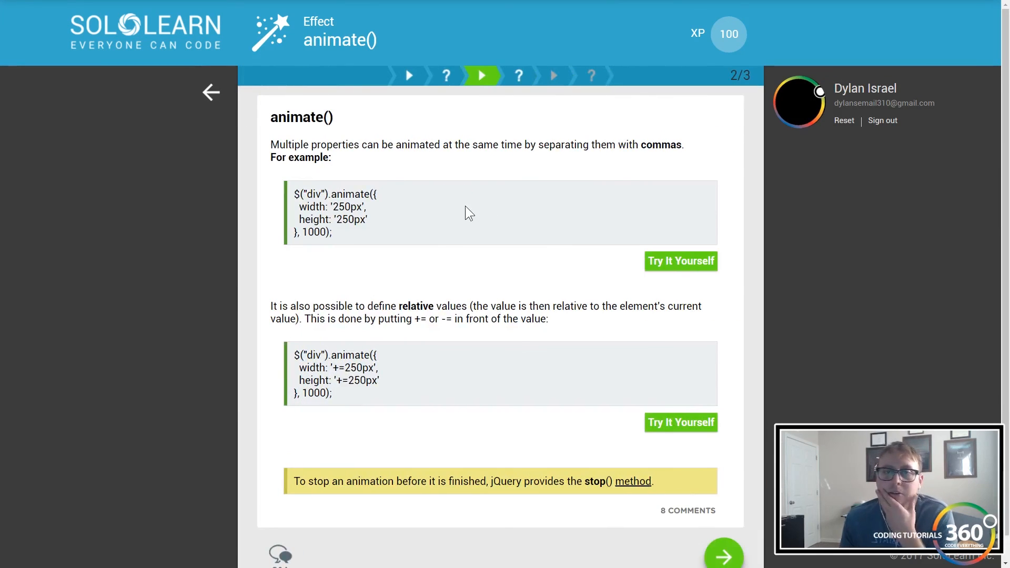
{"action": "mouse_move", "coordinate": [398, 201]}
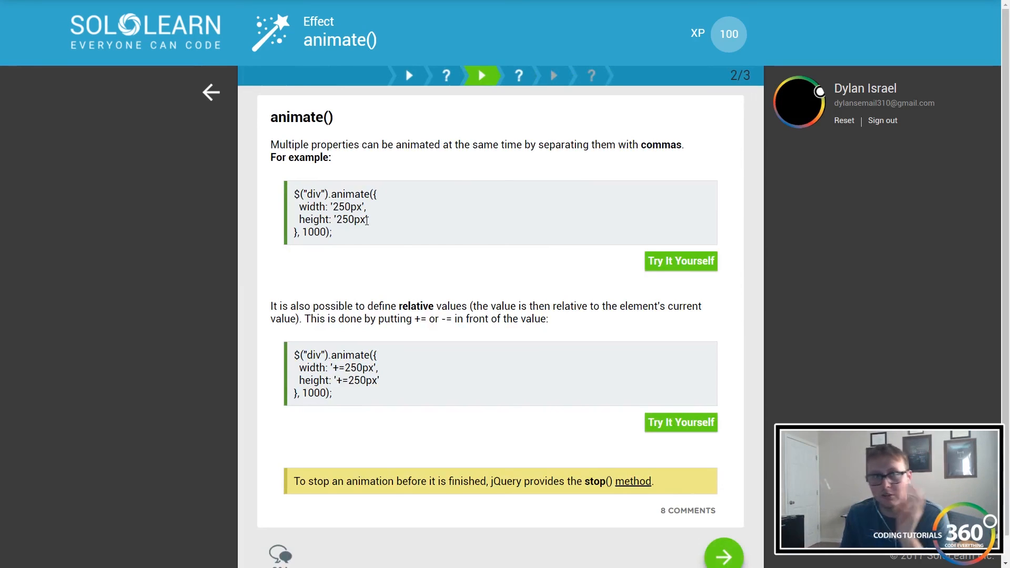
{"action": "mouse_move", "coordinate": [362, 245]}
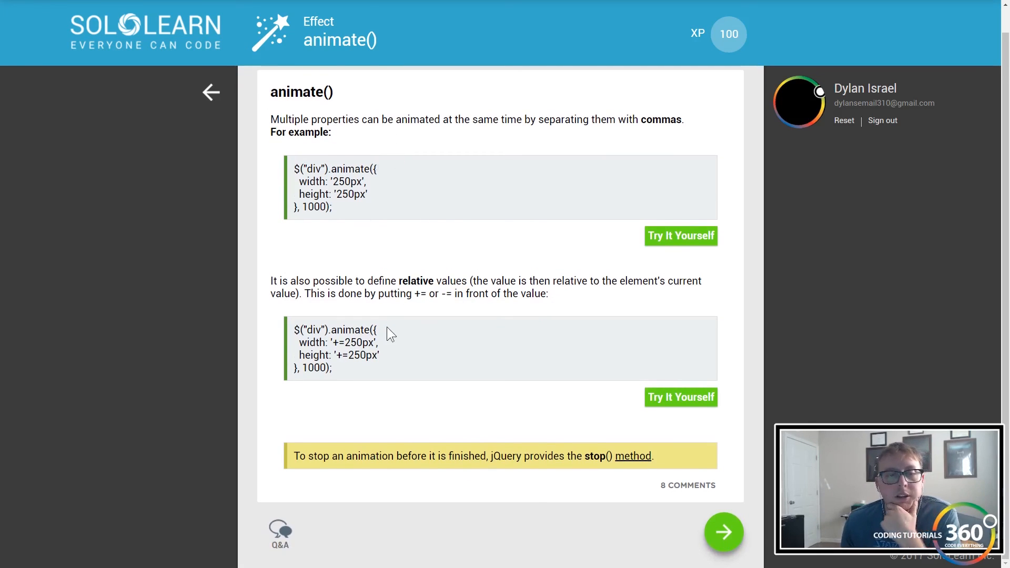
Read the relative-values page and submit the fill-in with animate and 5000
{"action": "left_click_drag", "start_coordinate": [325, 342], "coordinate": [363, 342]}
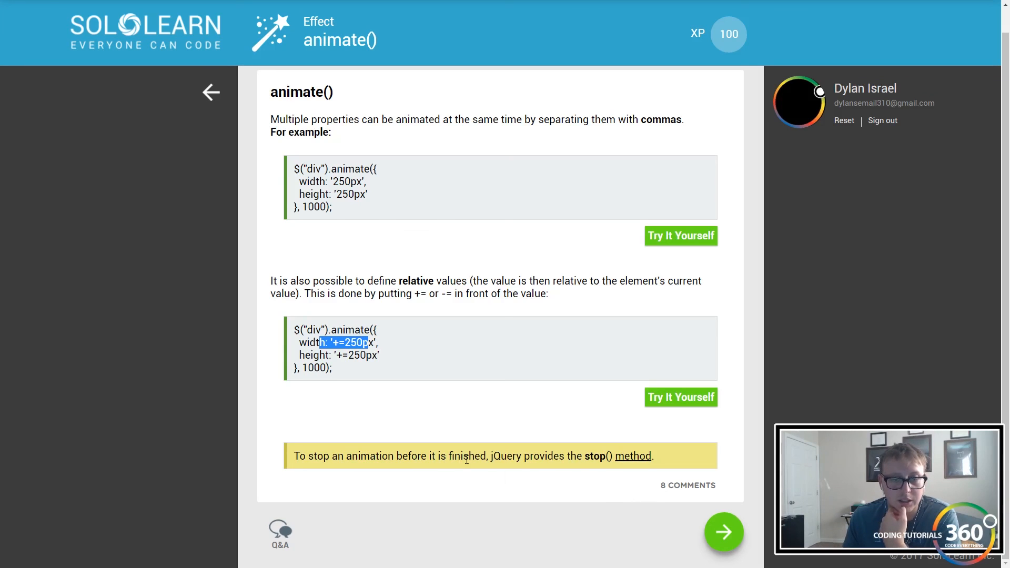
{"action": "mouse_move", "coordinate": [634, 456]}
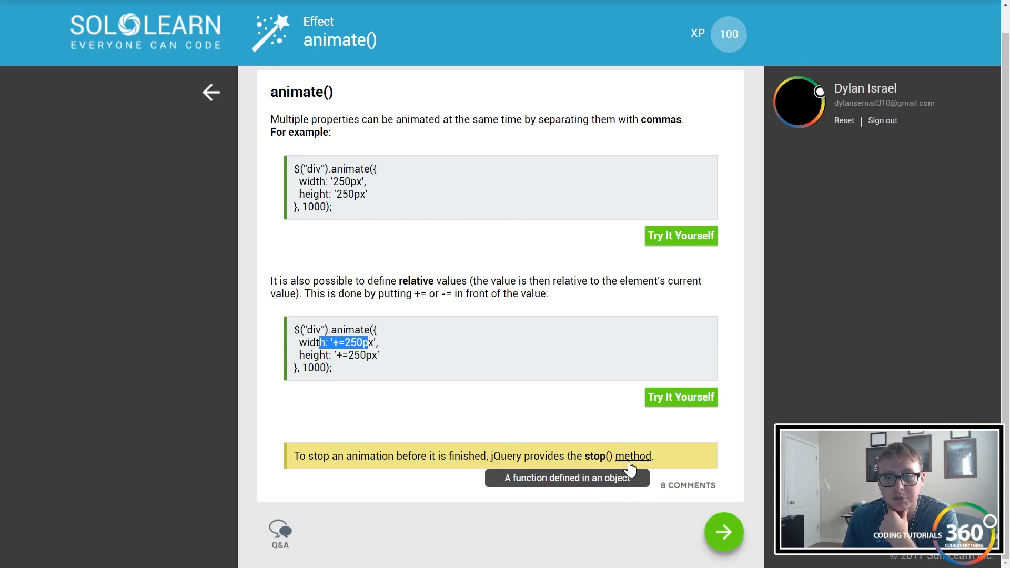
{"action": "left_click", "coordinate": [724, 532]}
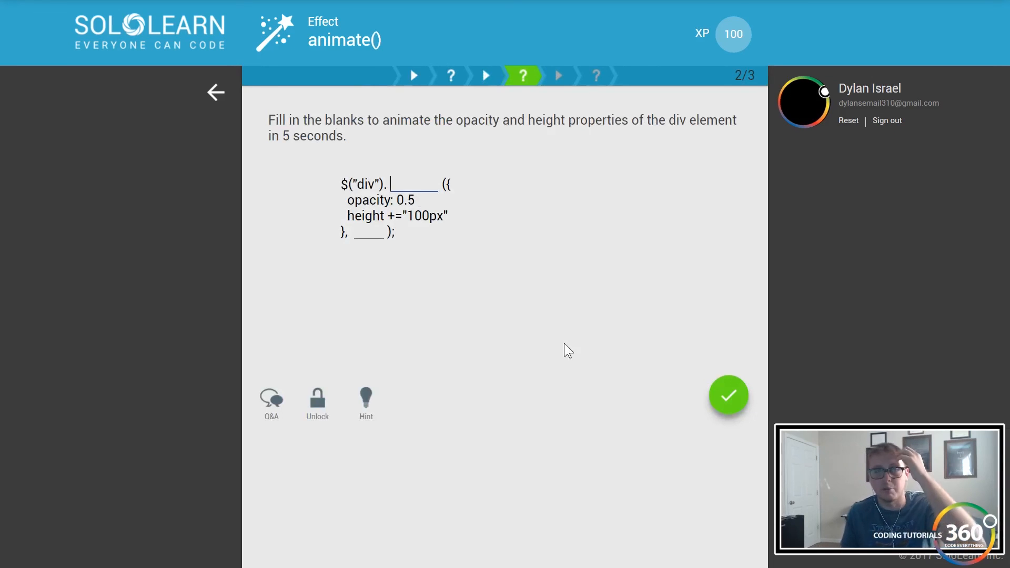
{"action": "mouse_move", "coordinate": [533, 364]}
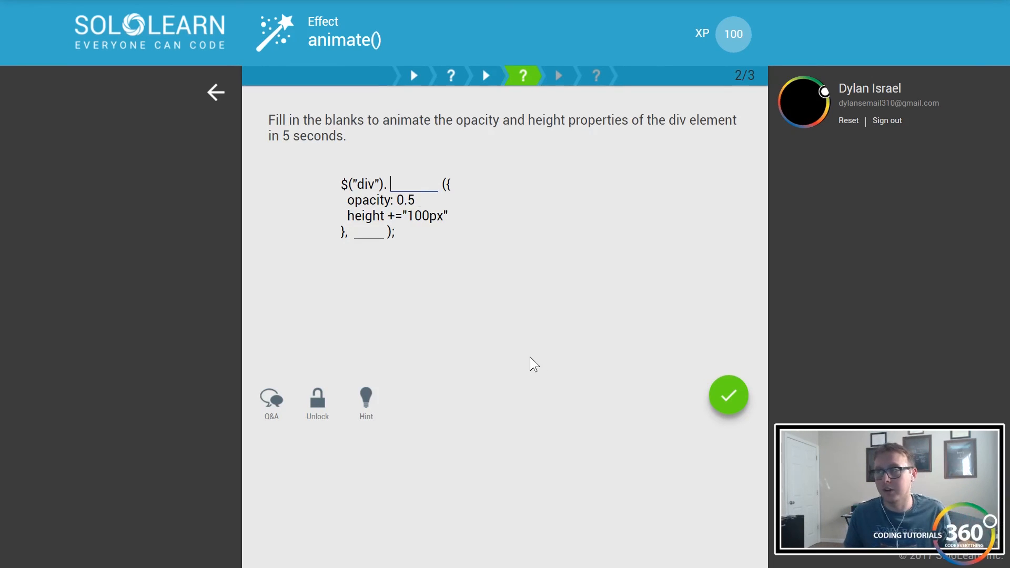
{"action": "mouse_move", "coordinate": [496, 284]}
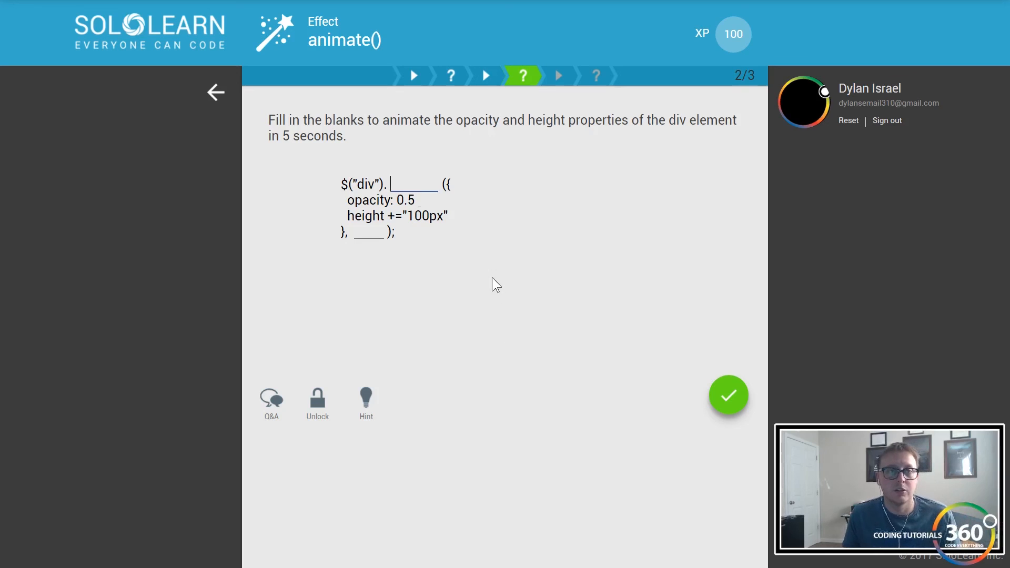
{"action": "mouse_move", "coordinate": [532, 261]}
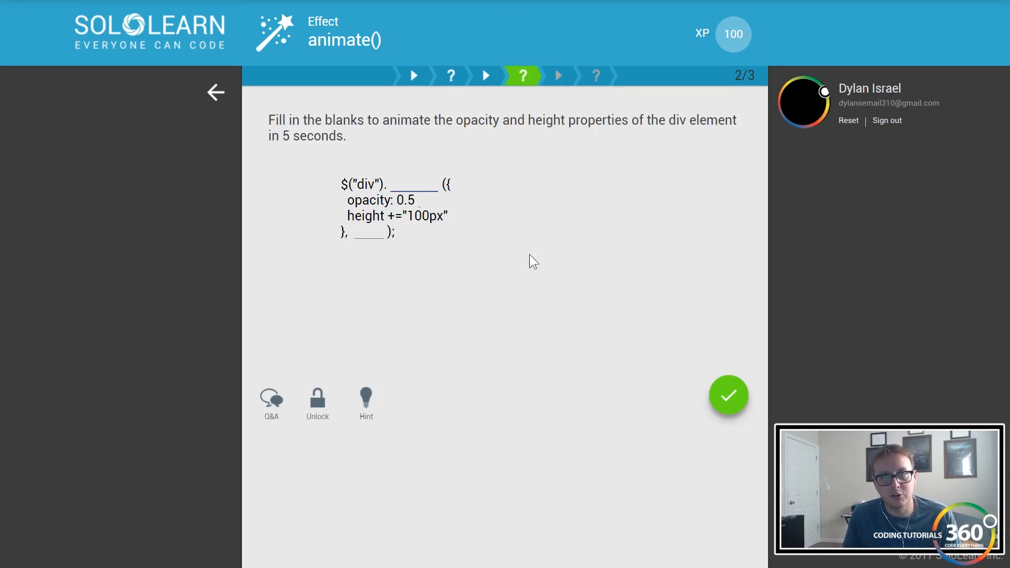
{"action": "mouse_move", "coordinate": [523, 263]}
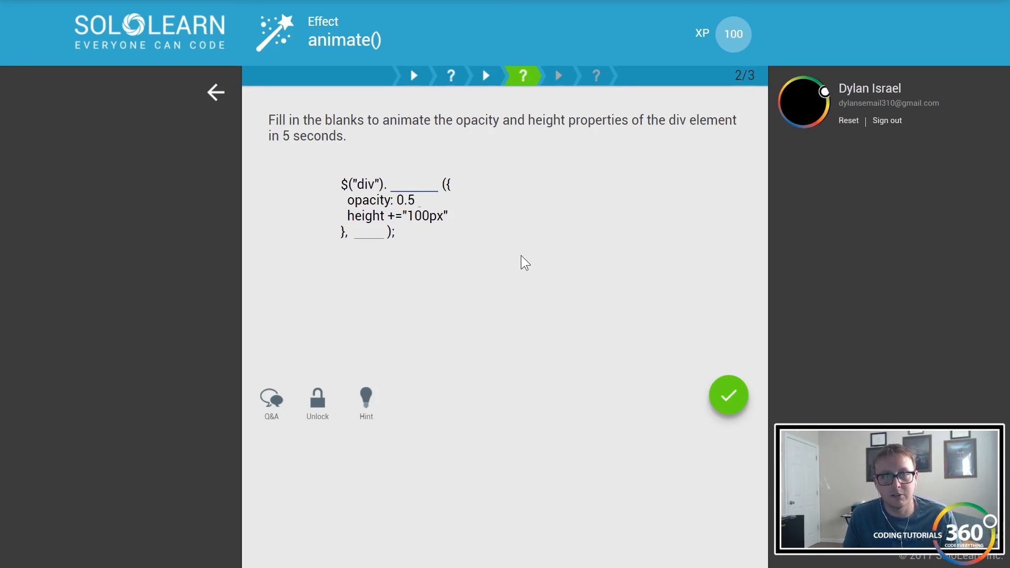
{"action": "type", "text": "f"}
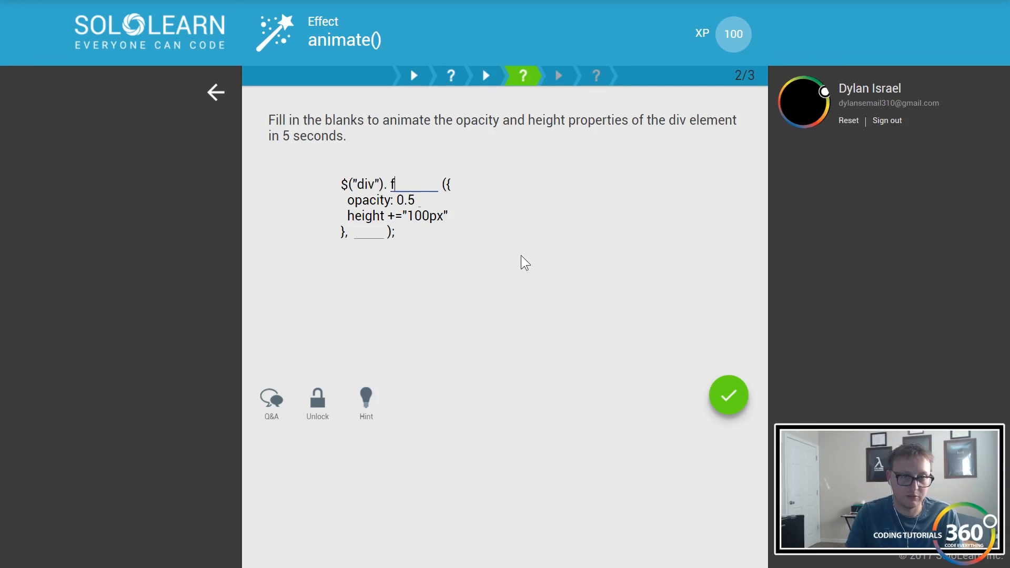
{"action": "type", "text": "animate"}
{"action": "left_click", "coordinate": [420, 199]}
{"action": "type", "text": ","}
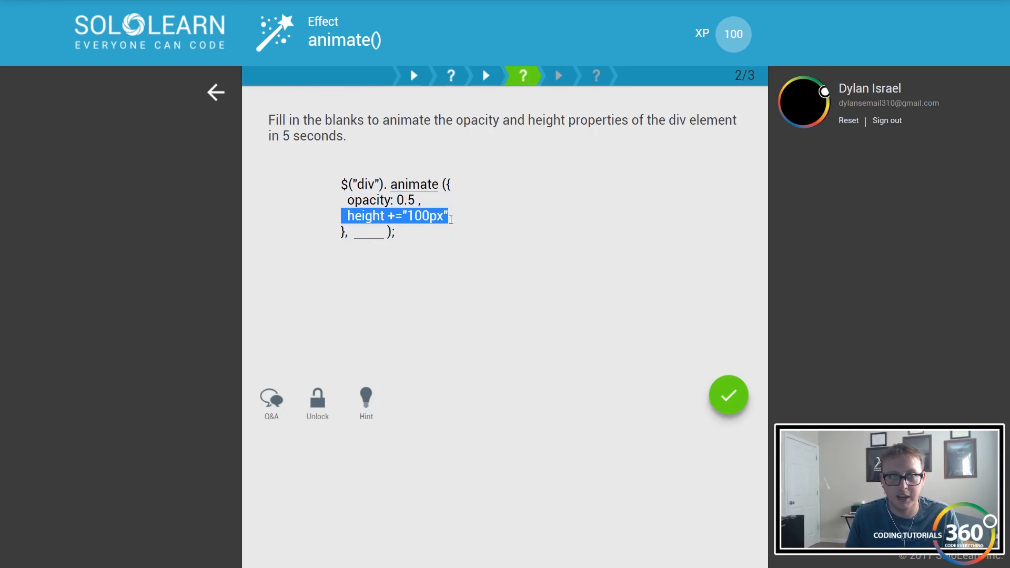
{"action": "left_click", "coordinate": [368, 231]}
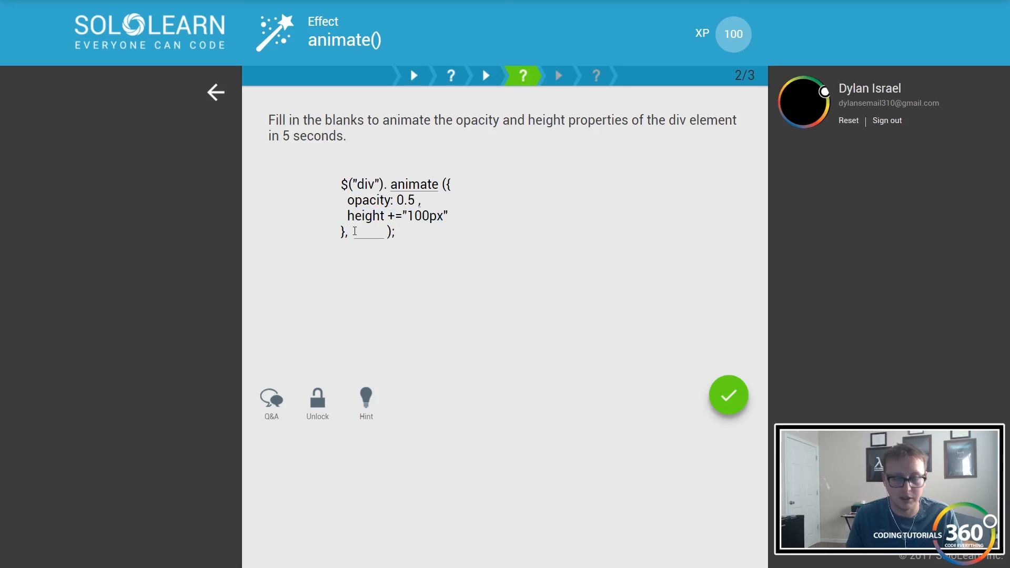
{"action": "type", "text": "5000"}
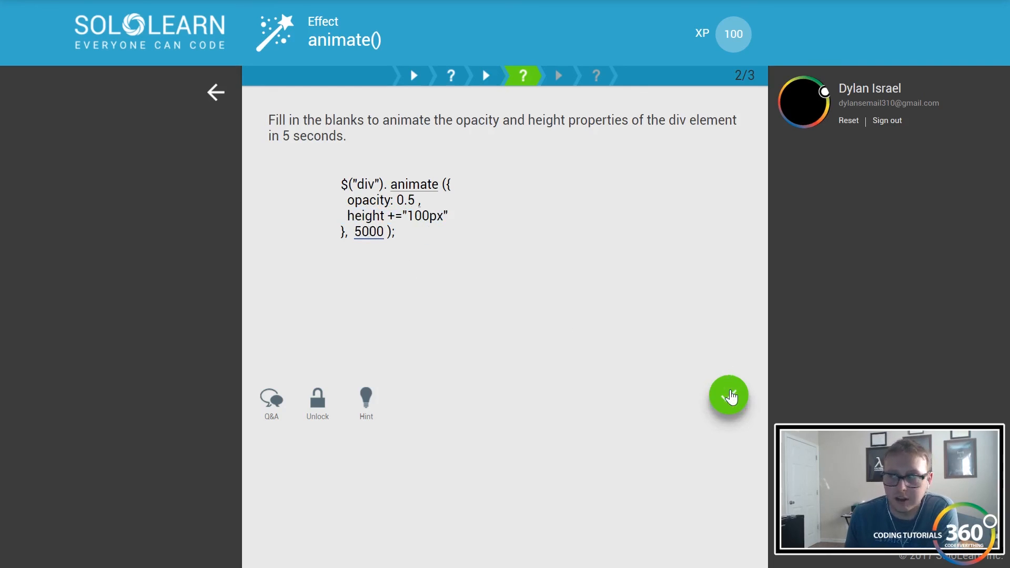
{"action": "left_click", "coordinate": [728, 396]}
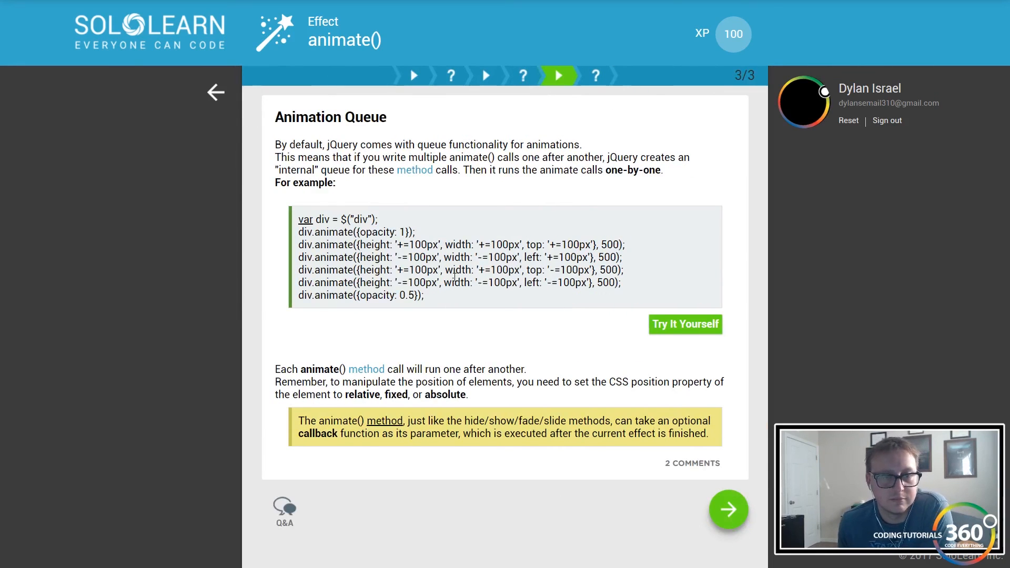
{"action": "mouse_move", "coordinate": [420, 240]}
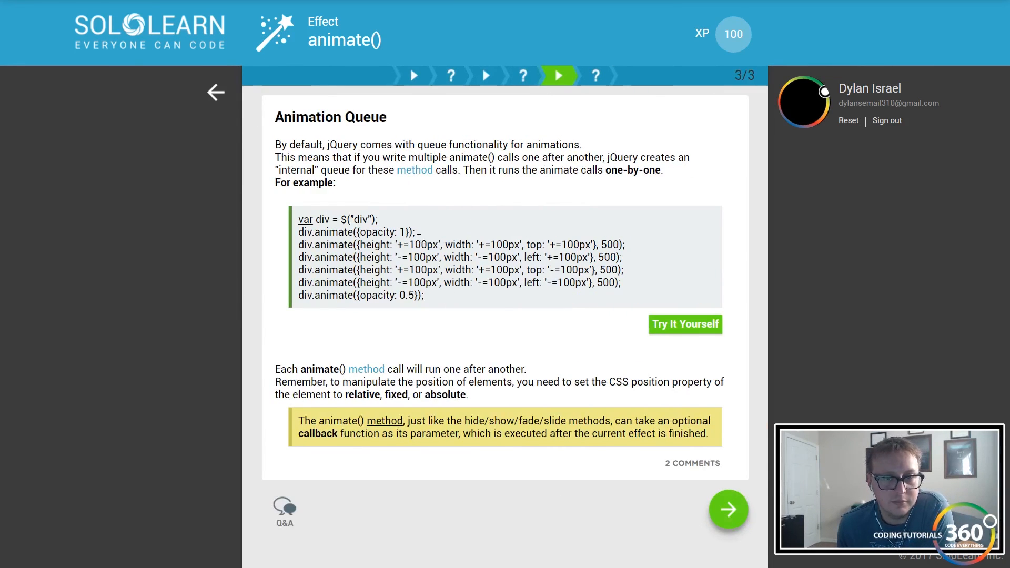
{"action": "mouse_move", "coordinate": [433, 303]}
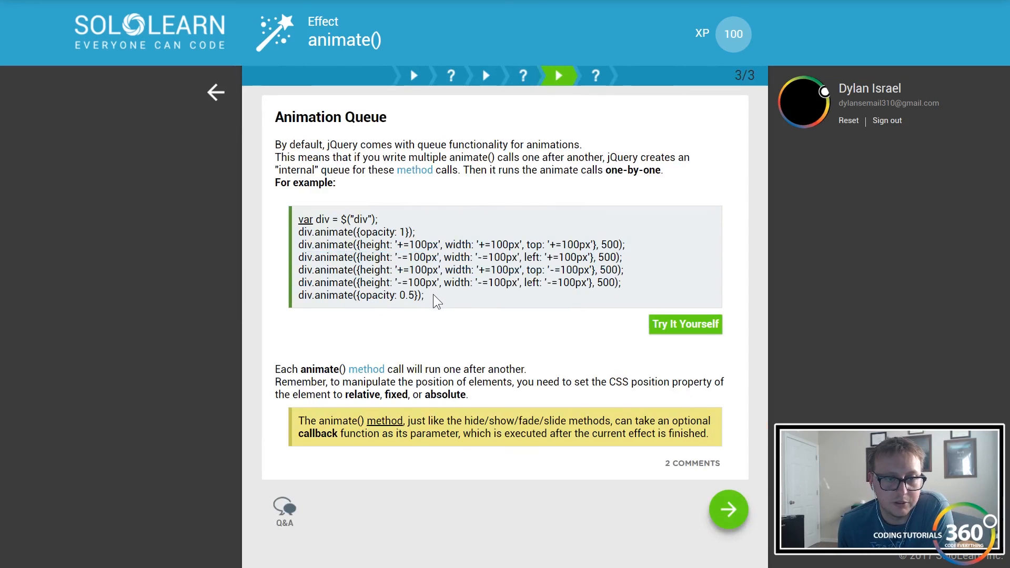
Answer the animation queue question True and finish the animate() lesson at 105 XP
{"action": "left_click_drag", "start_coordinate": [343, 244], "coordinate": [424, 295]}
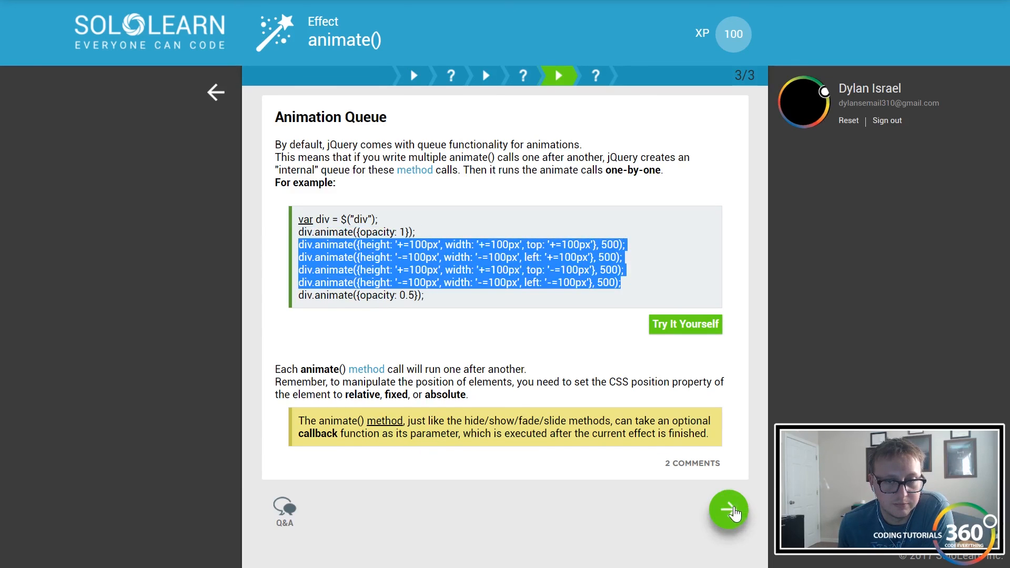
{"action": "left_click", "coordinate": [728, 511]}
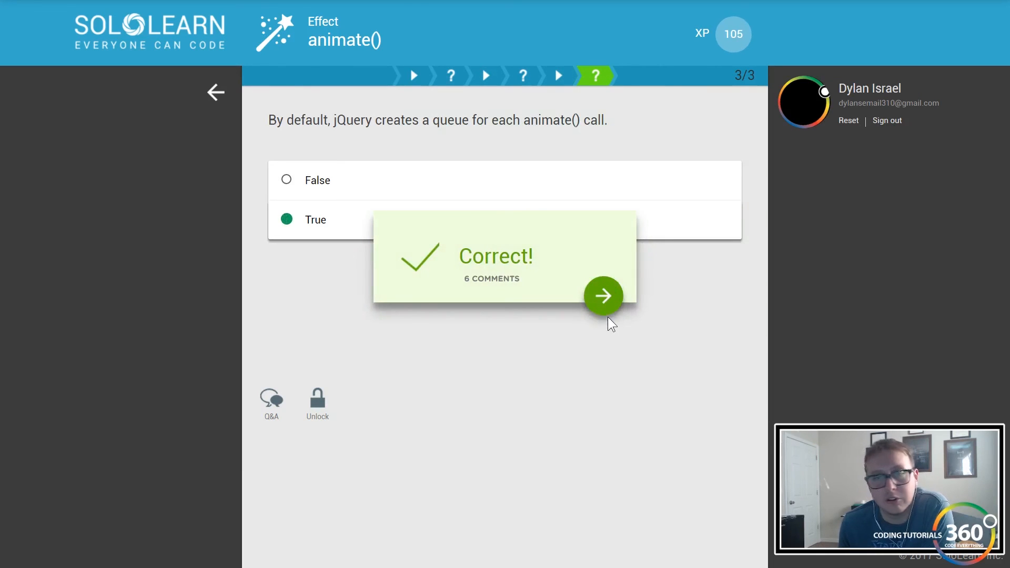
{"action": "left_click", "coordinate": [603, 296]}
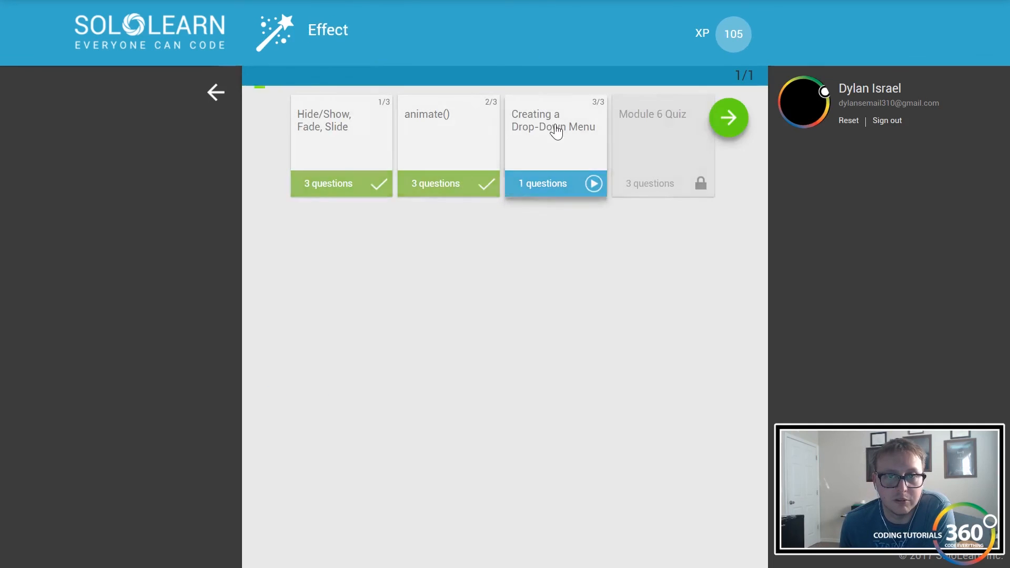
Open the Drop-Down Menu lesson example in Code Playground via Try It Yourself
{"action": "left_click", "coordinate": [556, 132]}
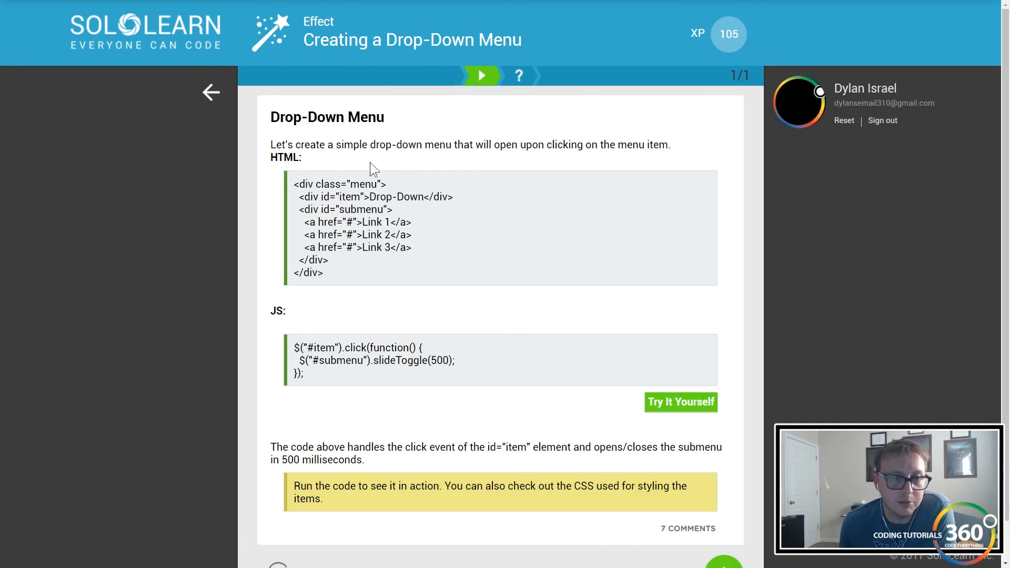
{"action": "mouse_move", "coordinate": [673, 421]}
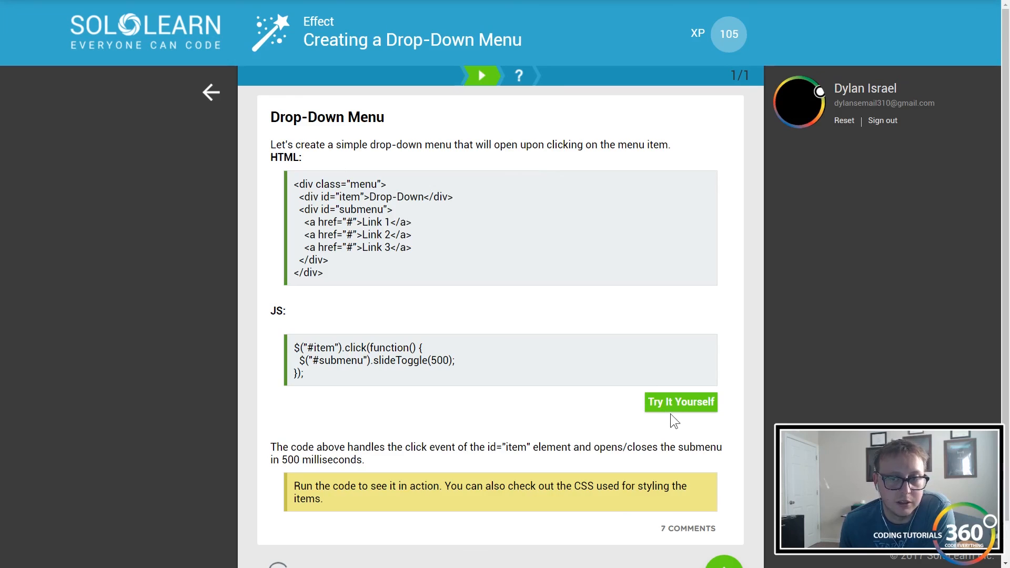
{"action": "left_click", "coordinate": [680, 402]}
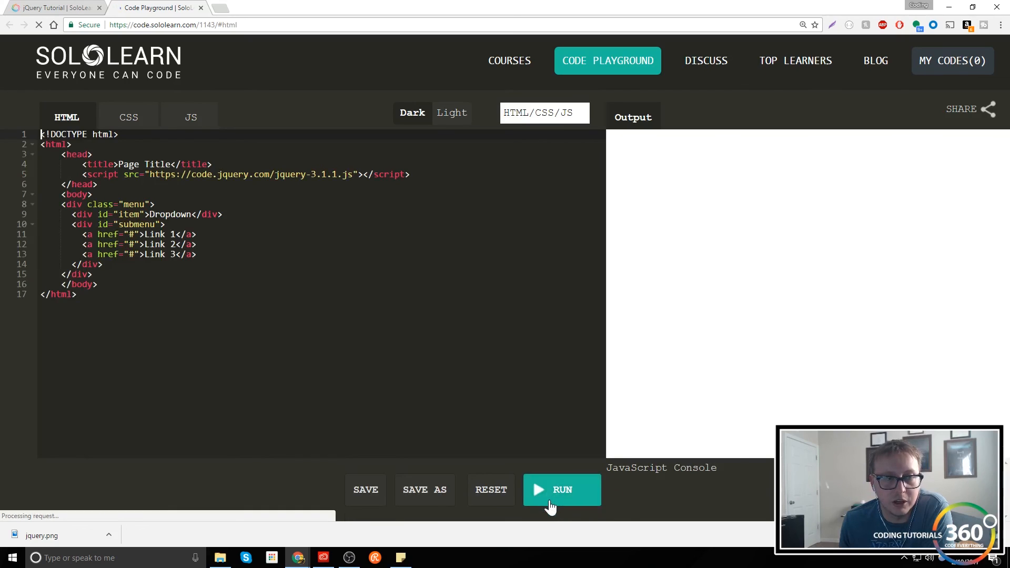
Run the drop-down demo, view its CSS and slideToggle script, and toggle the Dropdown menu in the output
{"action": "left_click", "coordinate": [562, 489]}
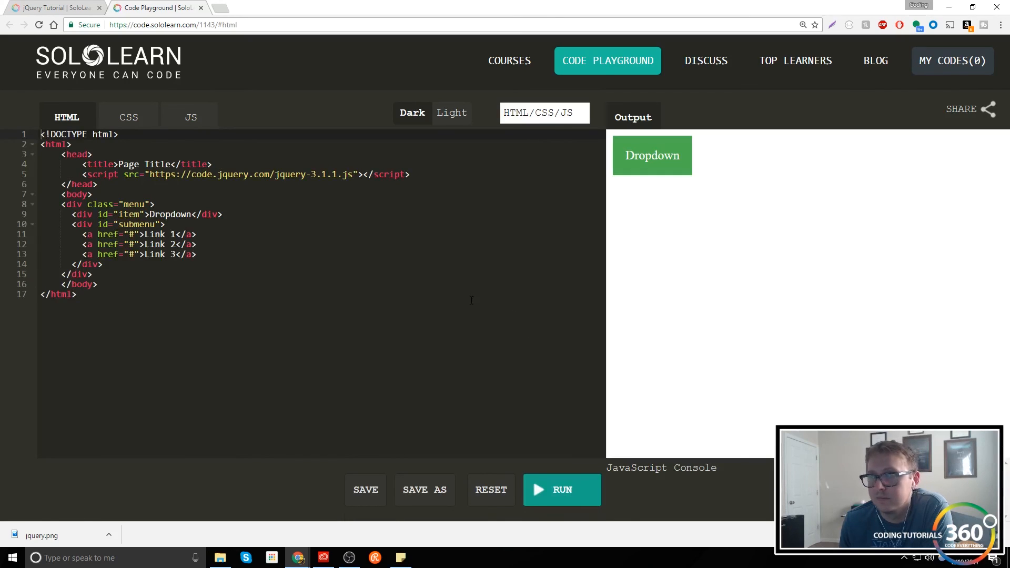
{"action": "left_click", "coordinate": [653, 156]}
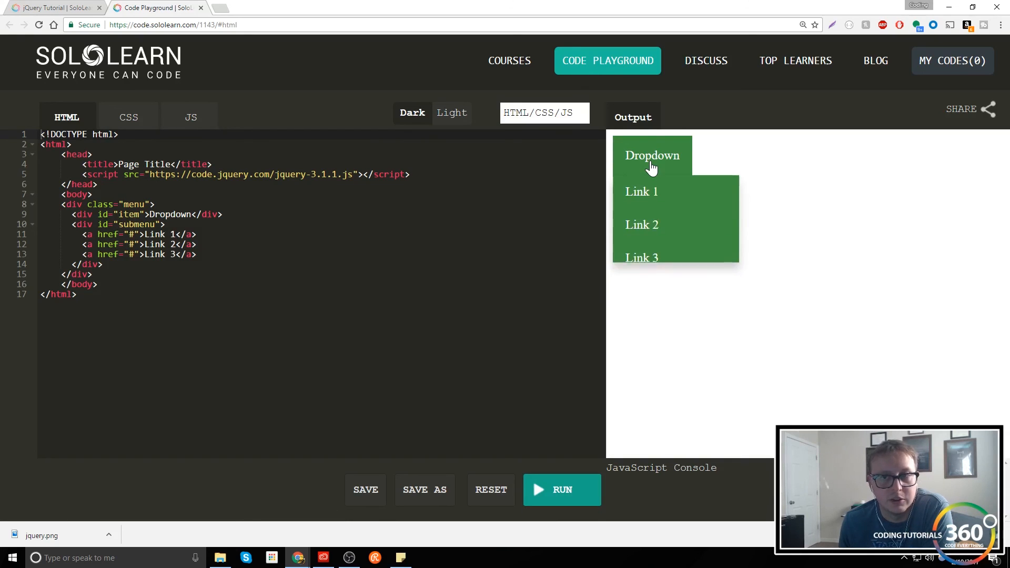
{"action": "left_click", "coordinate": [129, 116]}
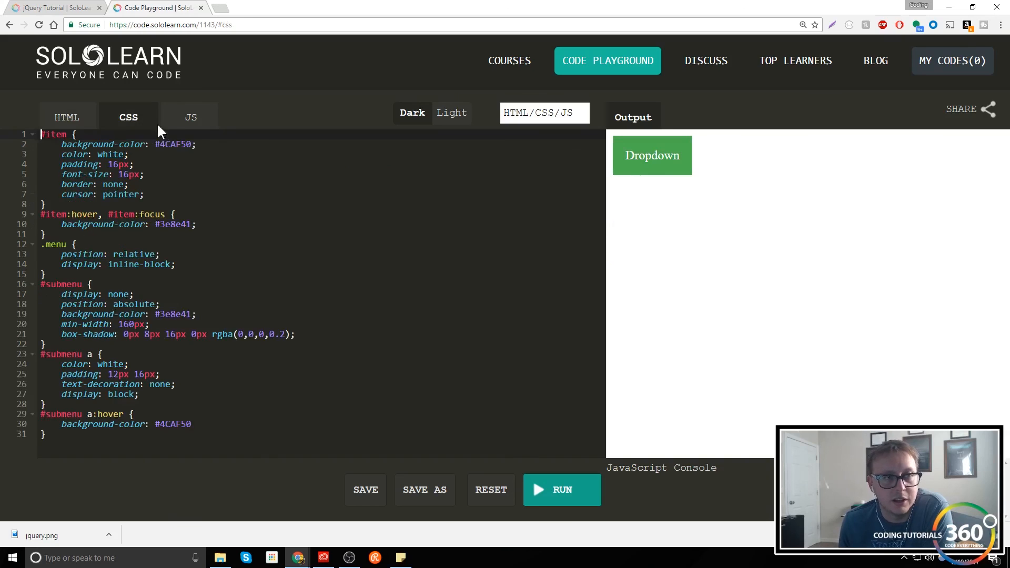
{"action": "left_click", "coordinate": [190, 116]}
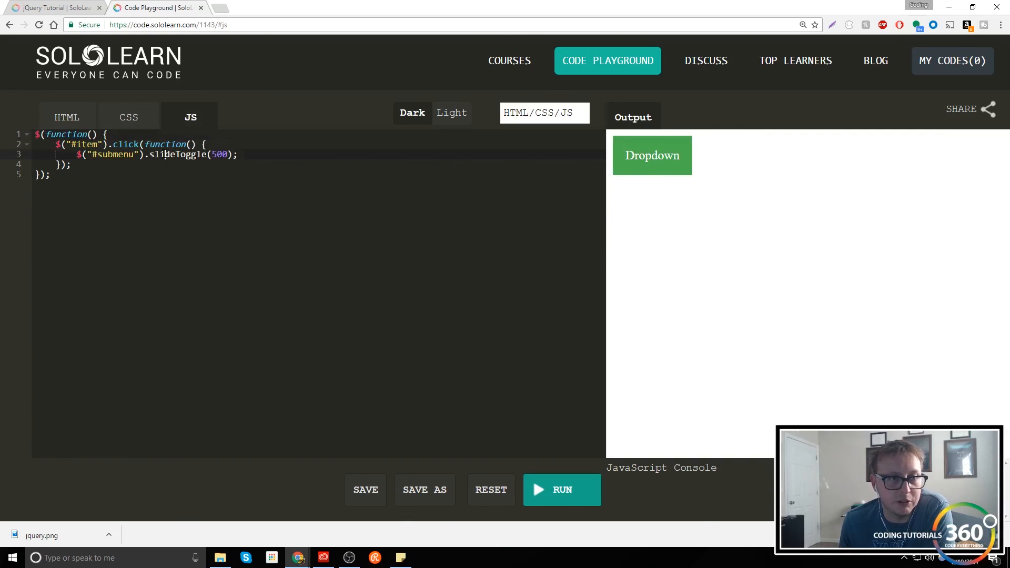
{"action": "left_click", "coordinate": [652, 156]}
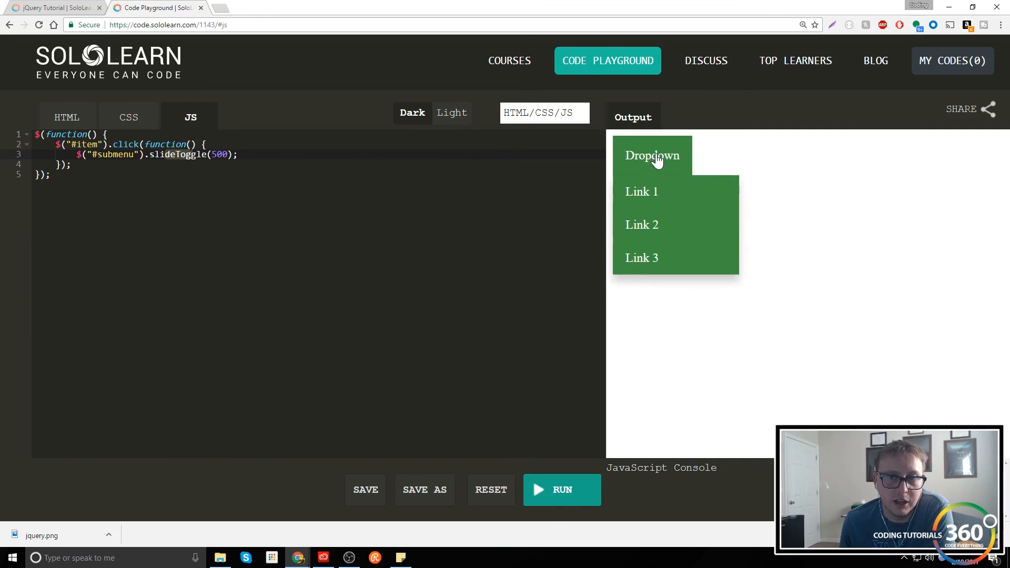
{"action": "left_click", "coordinate": [653, 156]}
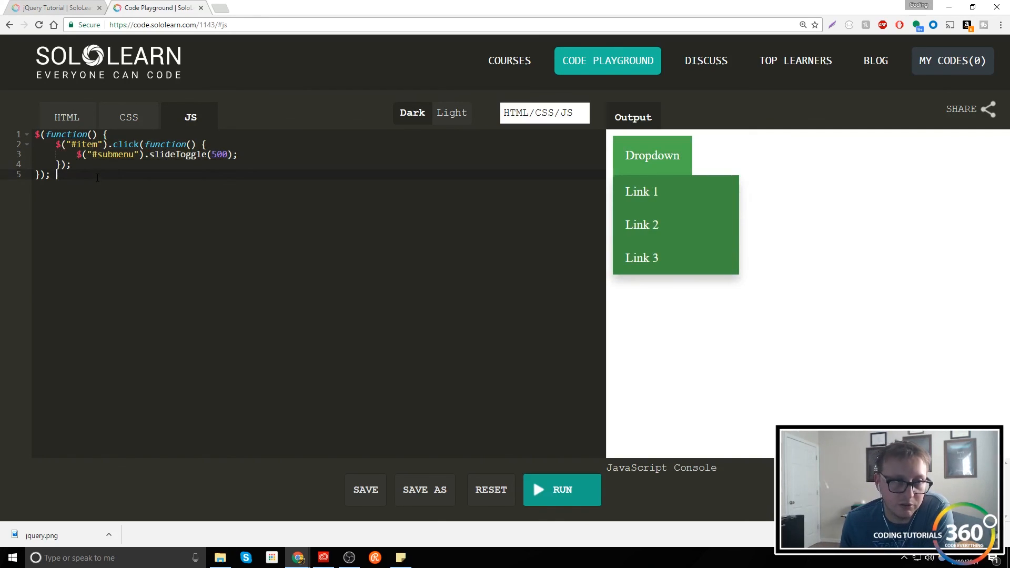
{"action": "left_click", "coordinate": [652, 155]}
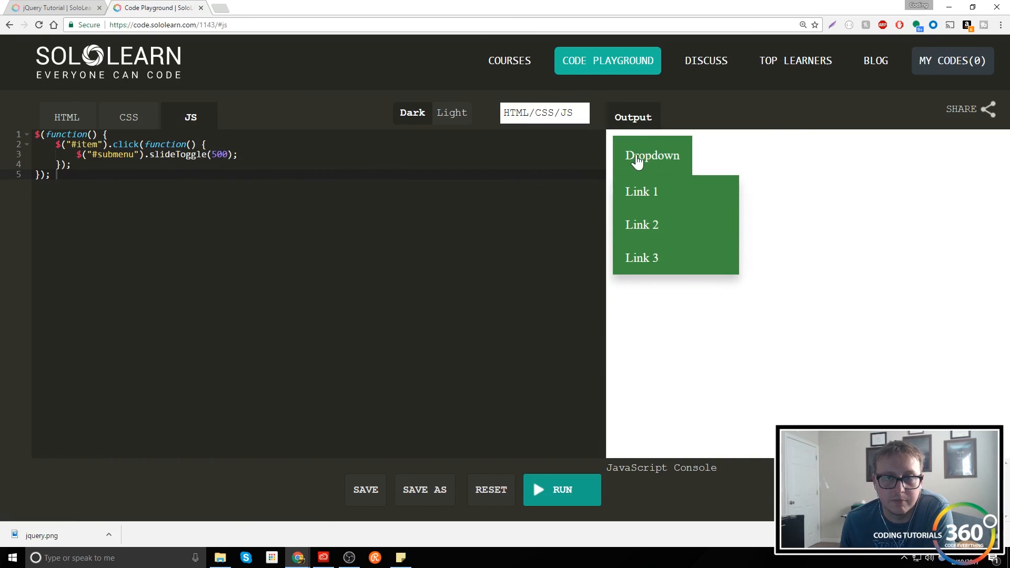
{"action": "left_click", "coordinate": [653, 155]}
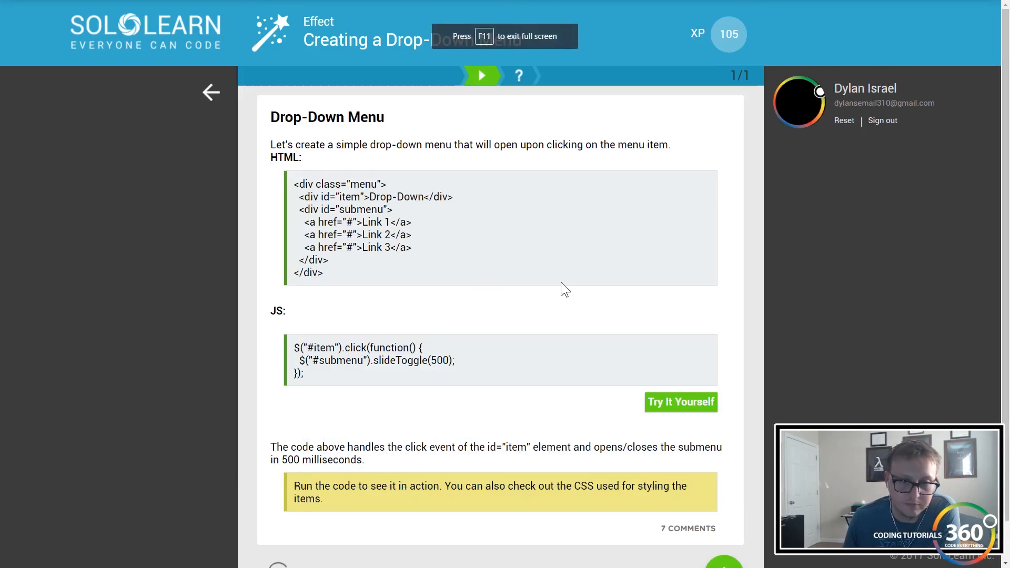
Answer the hide() fill-in with 1500, reaching 110 XP, and start the Module 6 Quiz
{"action": "left_click", "coordinate": [518, 76]}
{"action": "type", "text": "1."}
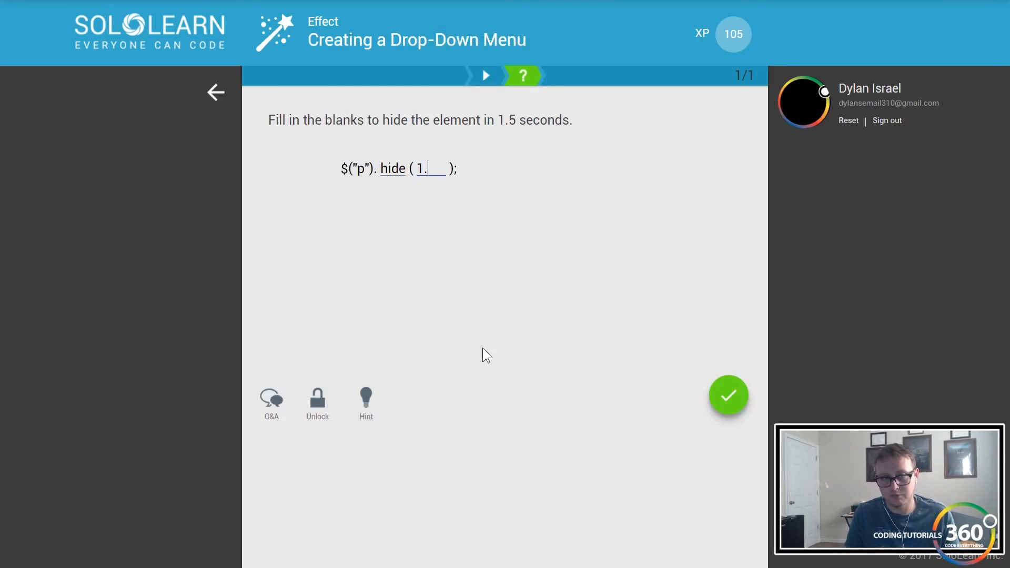
{"action": "type", "text": "1500"}
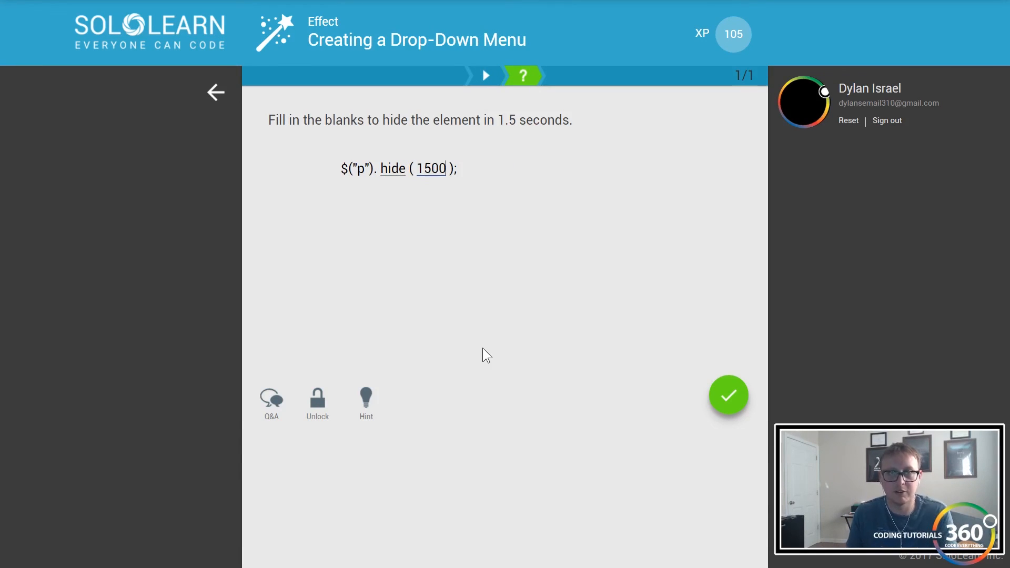
{"action": "left_click", "coordinate": [728, 394]}
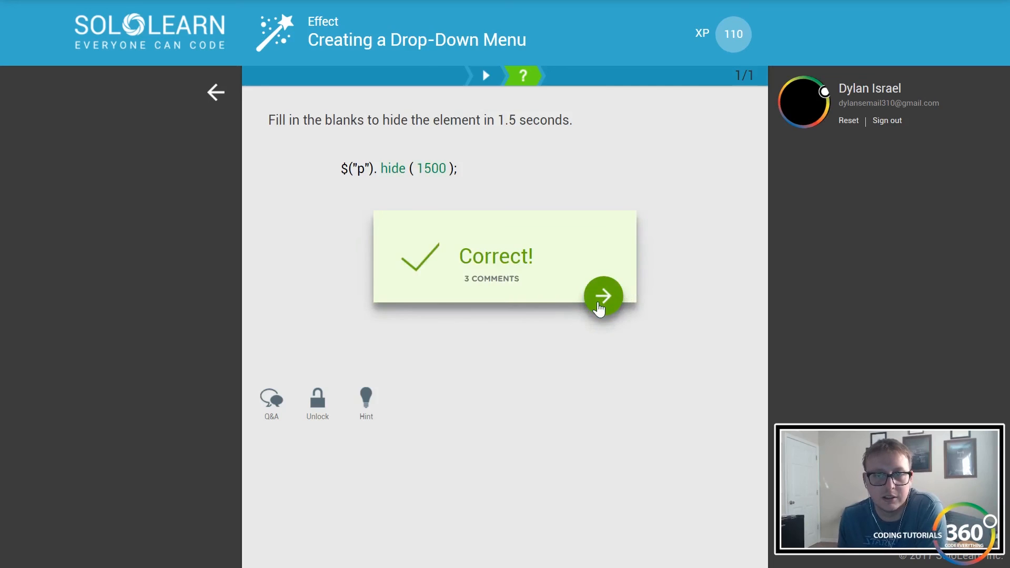
{"action": "left_click", "coordinate": [604, 295]}
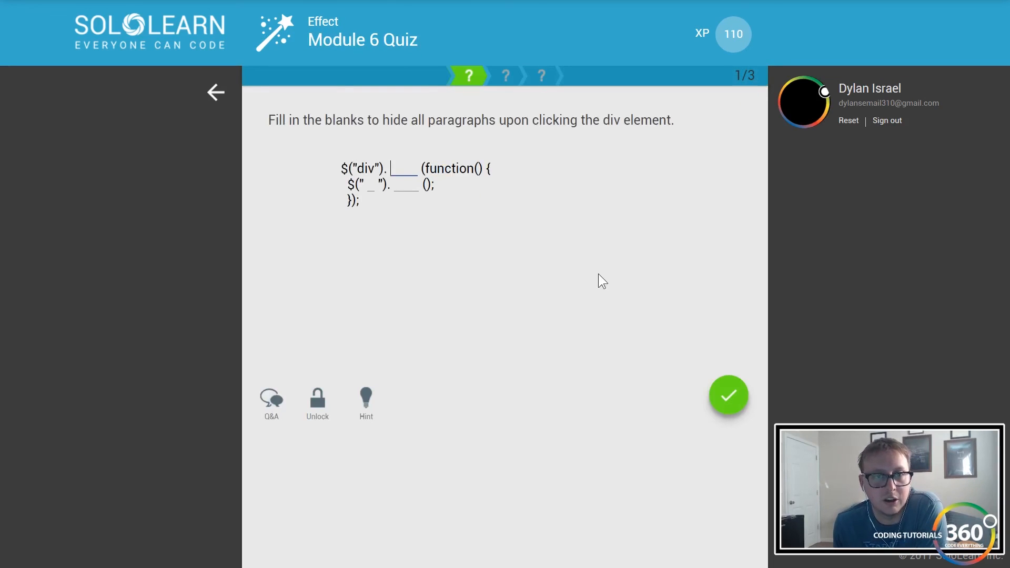
{"action": "mouse_move", "coordinate": [552, 268]}
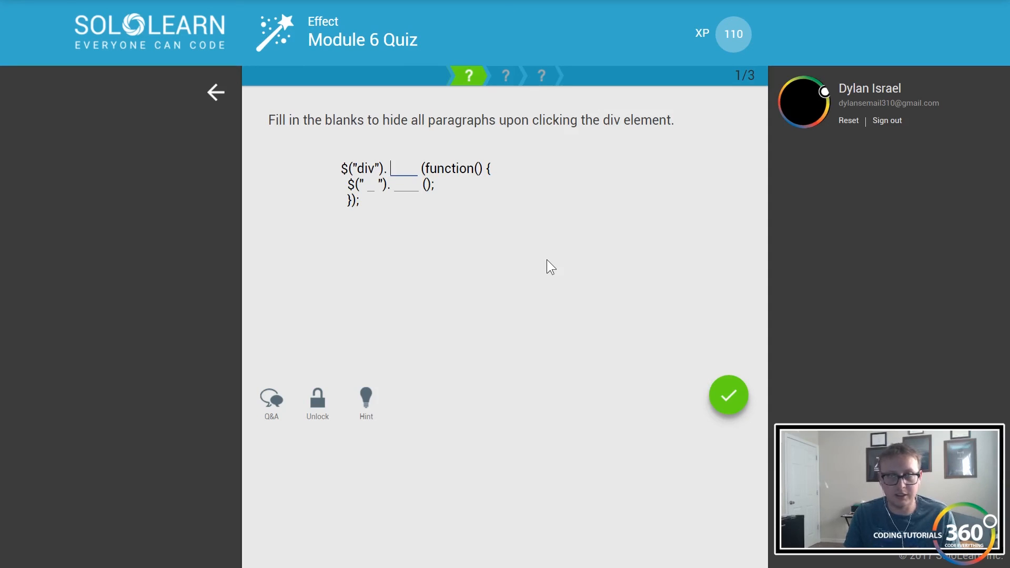
Answer quiz question one with the 'click' and 'hide' fill-ins and check it correct
{"action": "type", "text": "click"}
{"action": "left_click", "coordinate": [406, 184]}
{"action": "type", "text": "hide"}
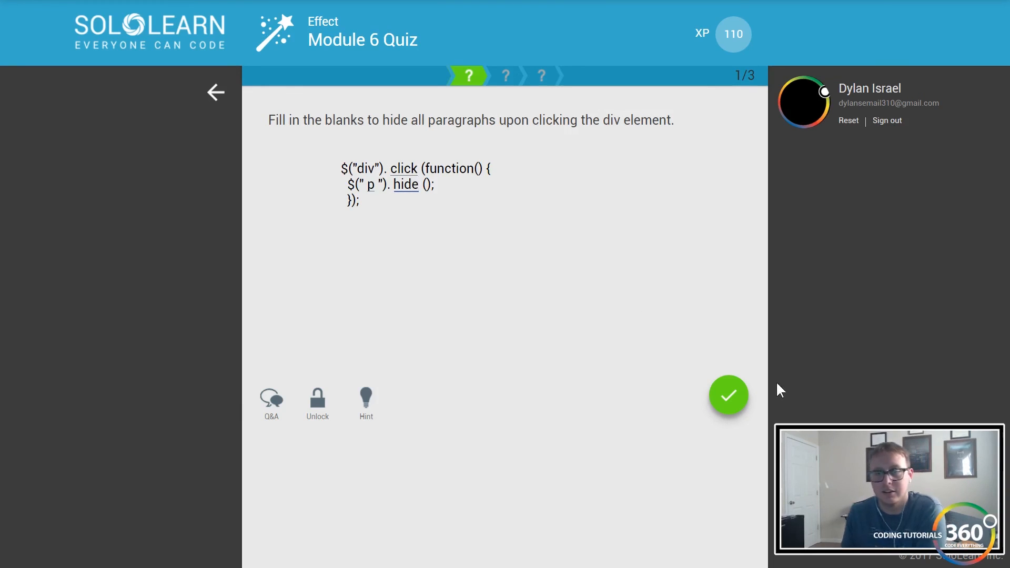
{"action": "left_click", "coordinate": [728, 394]}
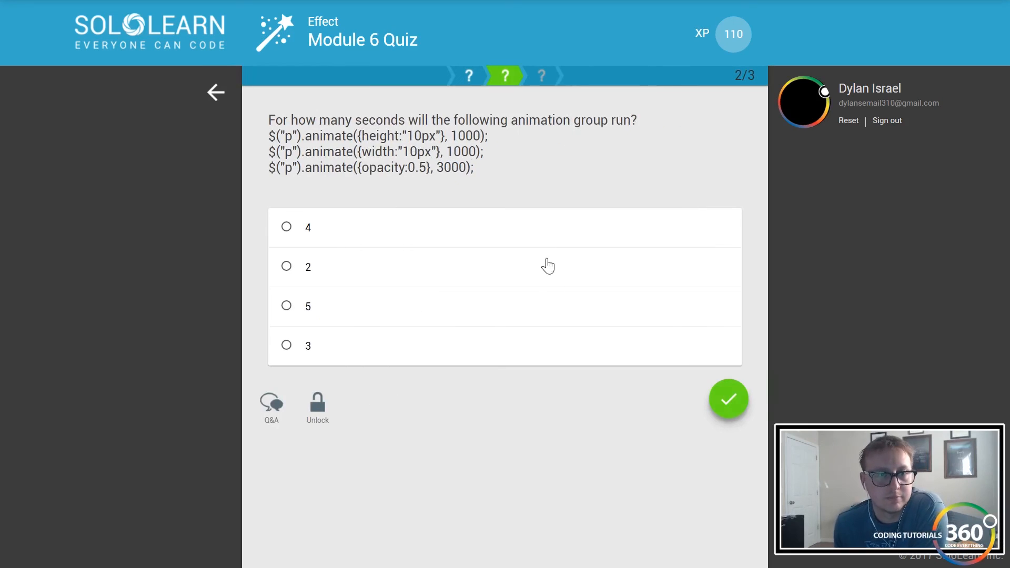
Answer question two by choosing 5 seconds as the total animation duration
{"action": "left_click_drag", "start_coordinate": [546, 120], "coordinate": [638, 120]}
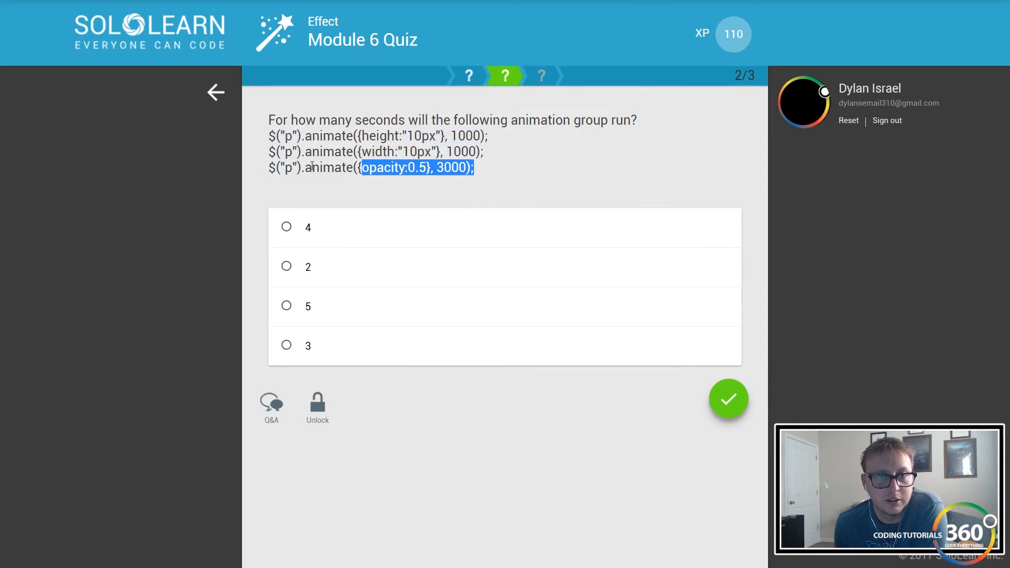
{"action": "left_click", "coordinate": [287, 305]}
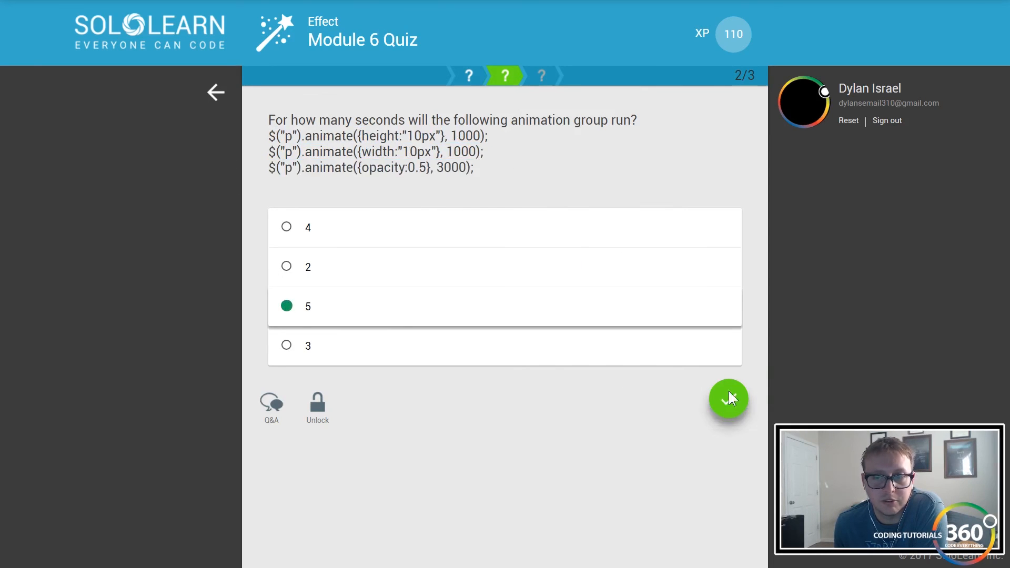
{"action": "left_click", "coordinate": [728, 399]}
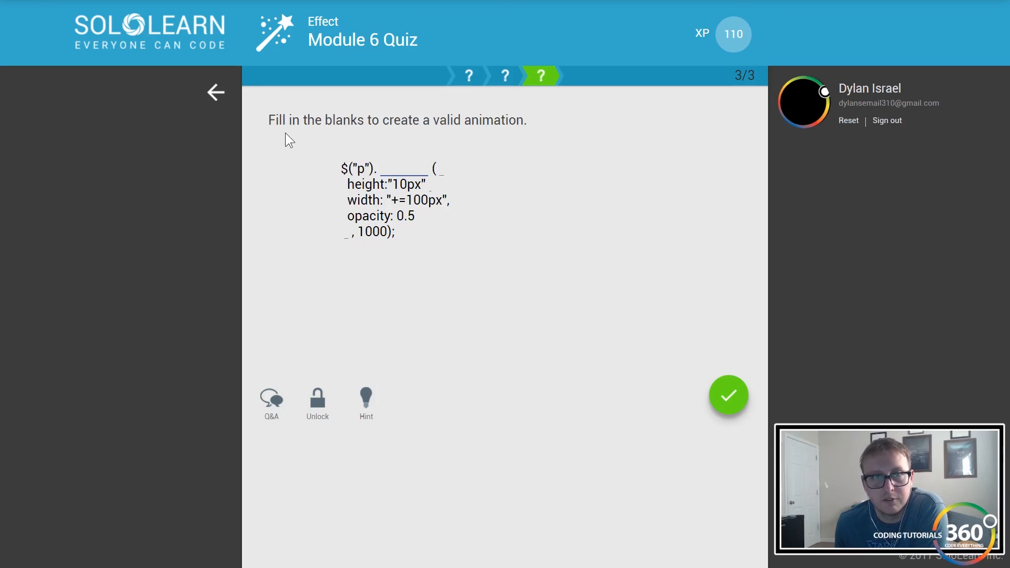
{"action": "mouse_move", "coordinate": [405, 152]}
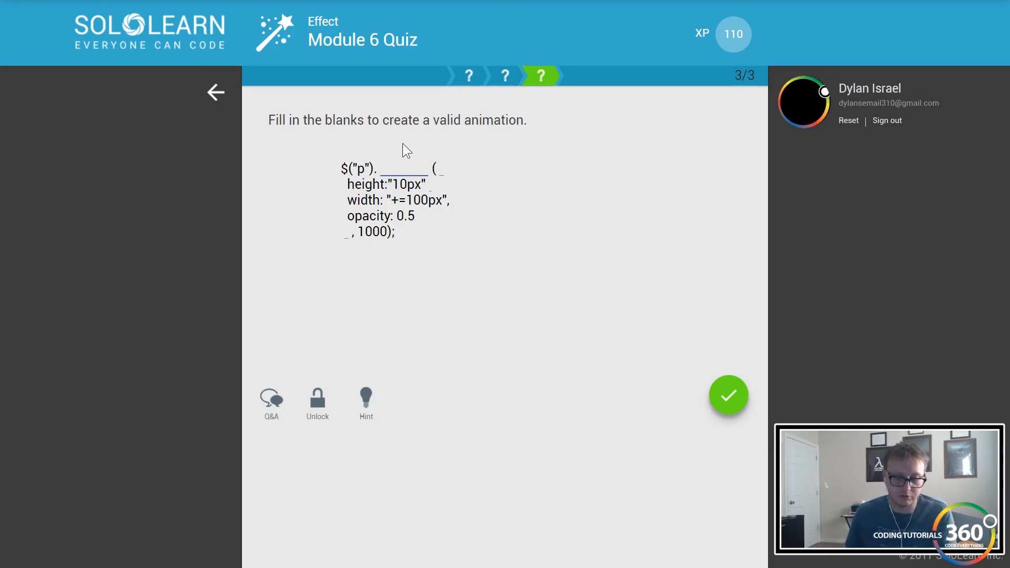
Answer question three with 'animate' and the closing brace, reaching 135 XP and the course completion screen
{"action": "type", "text": "animate"}
{"action": "type", "text": "{"}
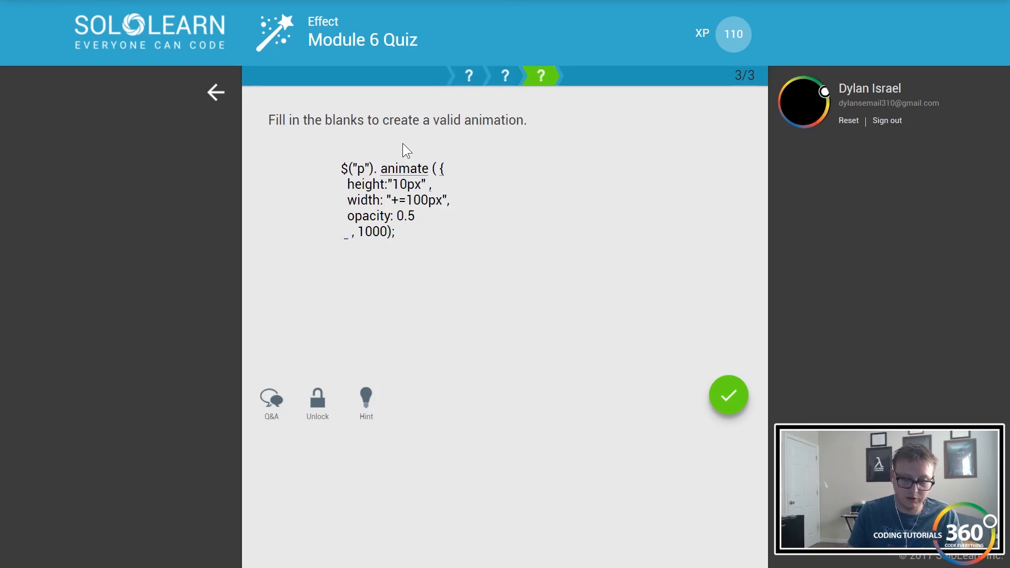
{"action": "type", "text": "}"}
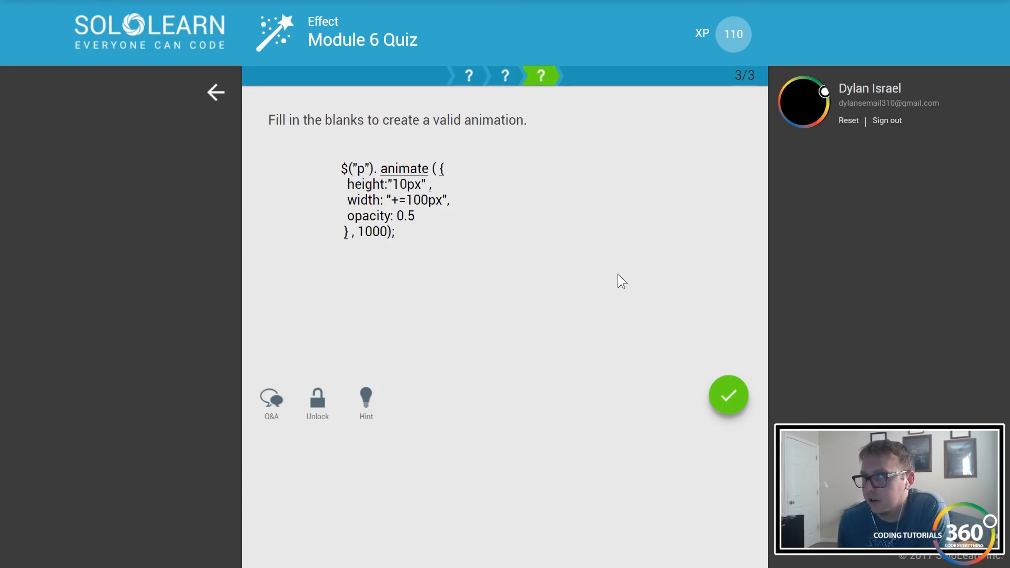
{"action": "left_click", "coordinate": [728, 395]}
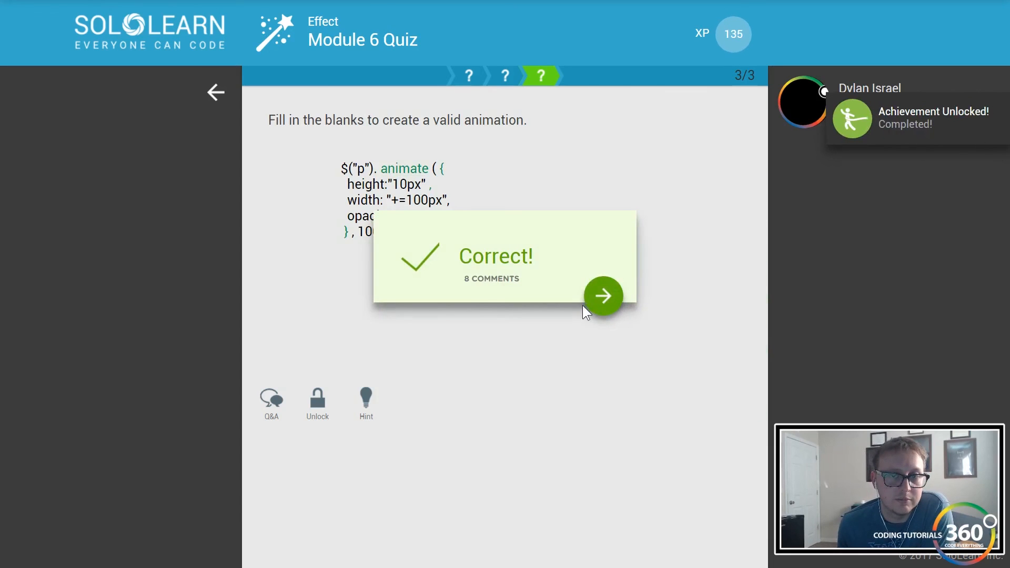
{"action": "left_click", "coordinate": [603, 296]}
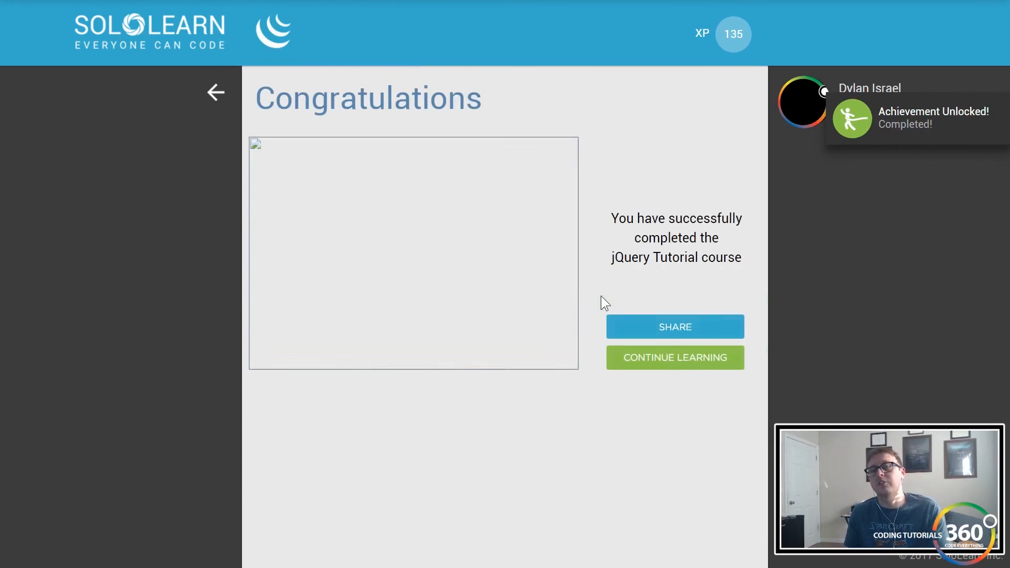